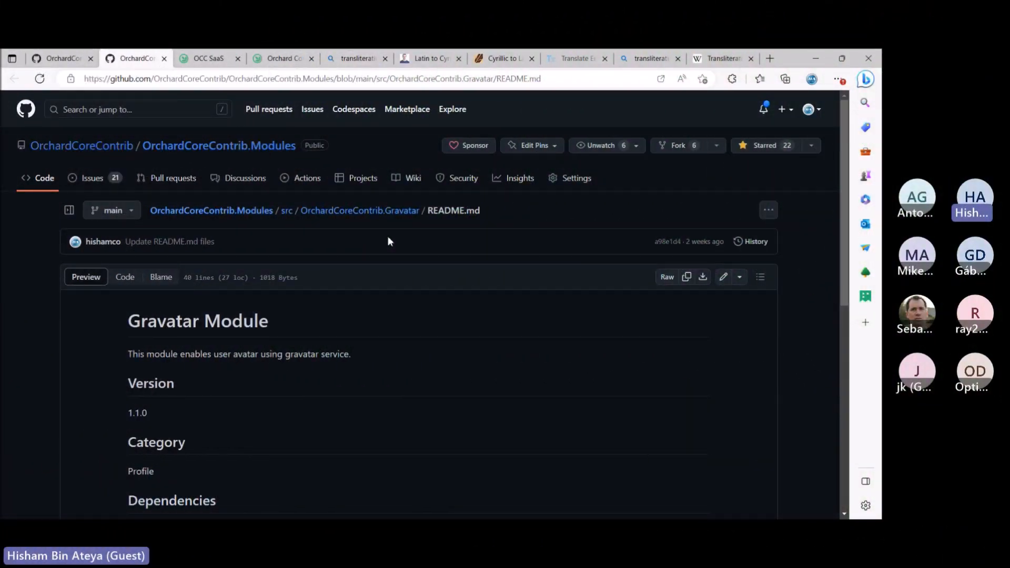
pyautogui.moveTo(220, 305)
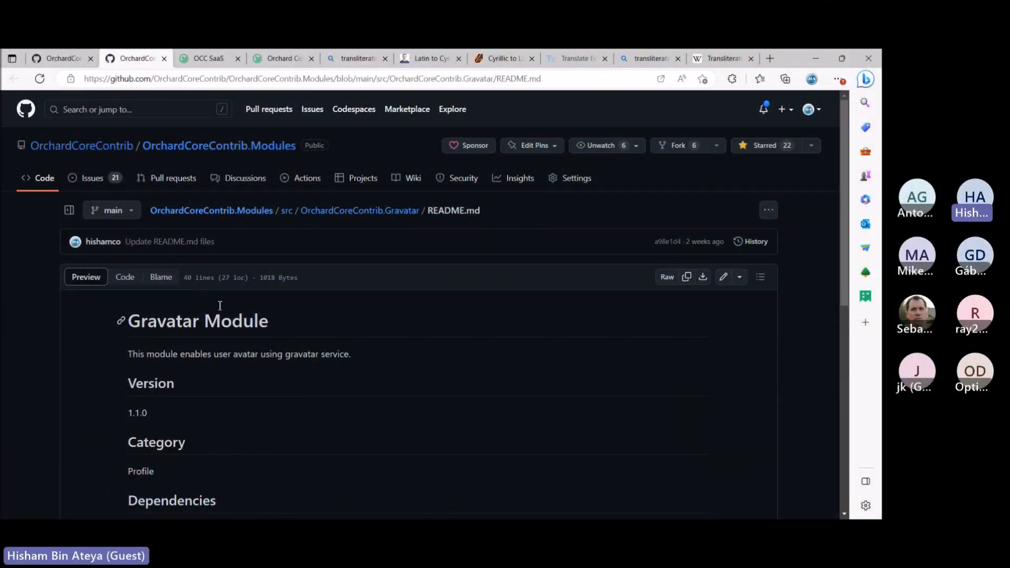
# Go to the site's admin dashboard and reach Configuration > Features
pyautogui.scroll(-3)
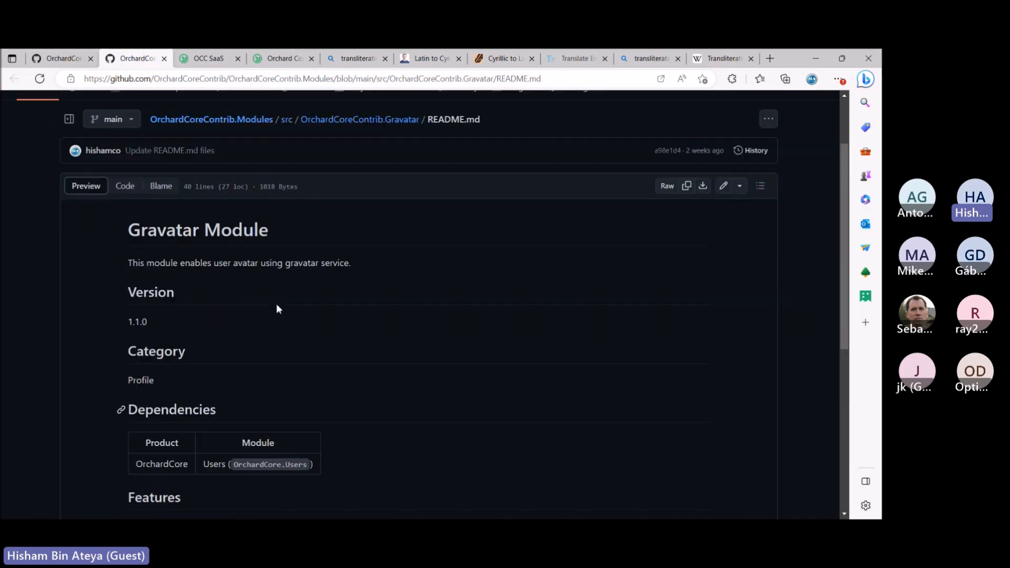
pyautogui.scroll(-3)
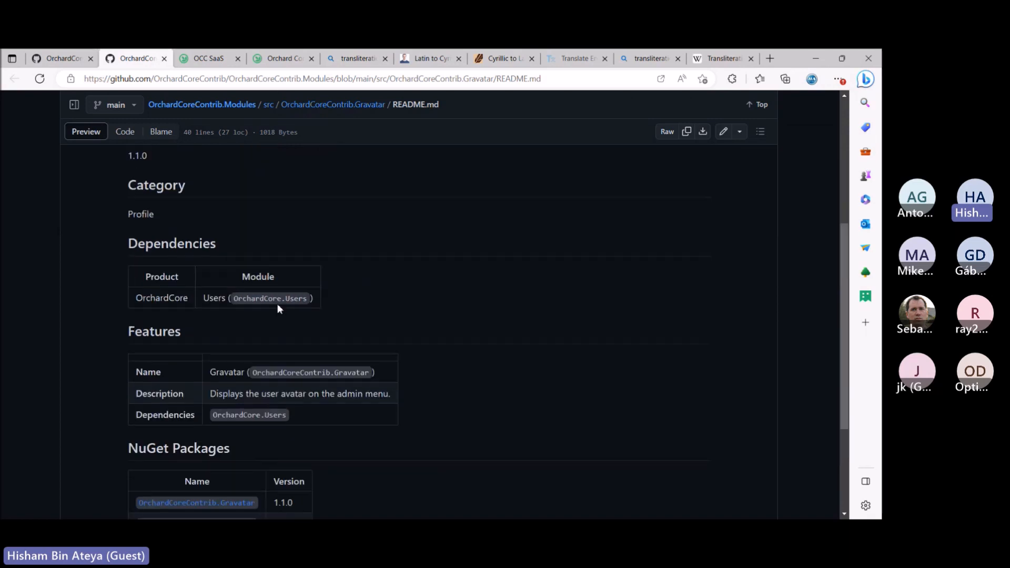
pyautogui.scroll(-3)
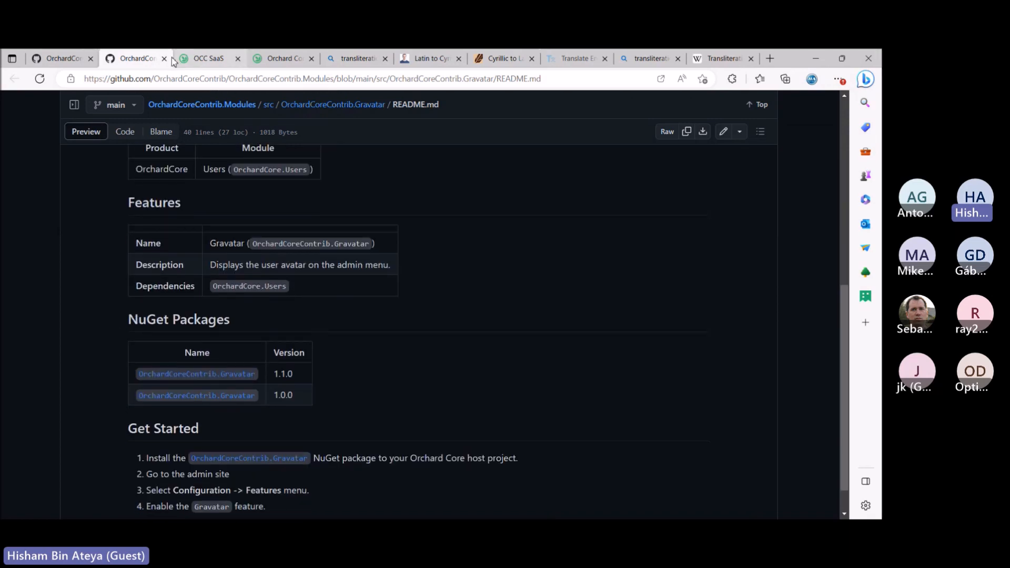
pyautogui.click(208, 58)
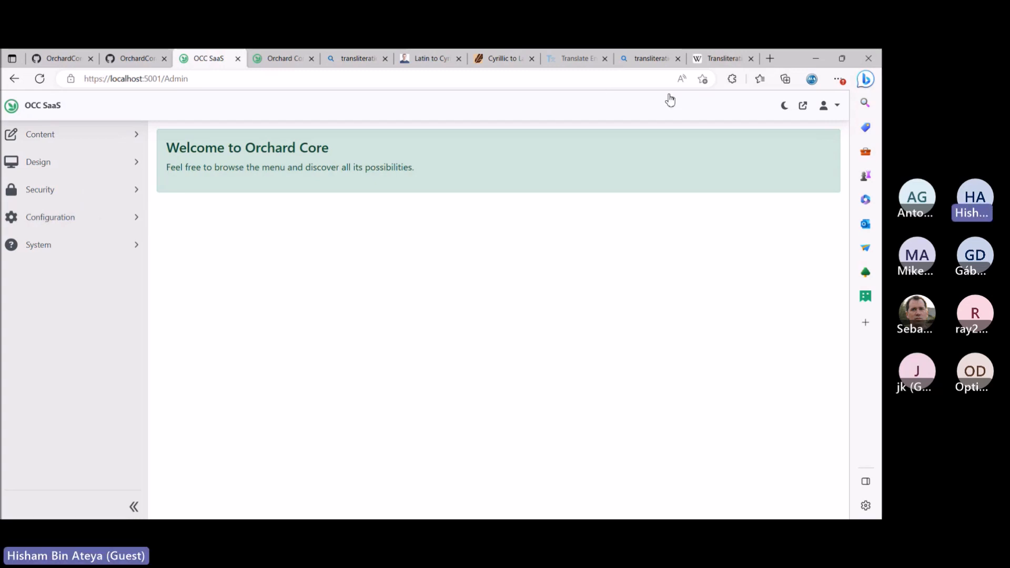
pyautogui.click(824, 105)
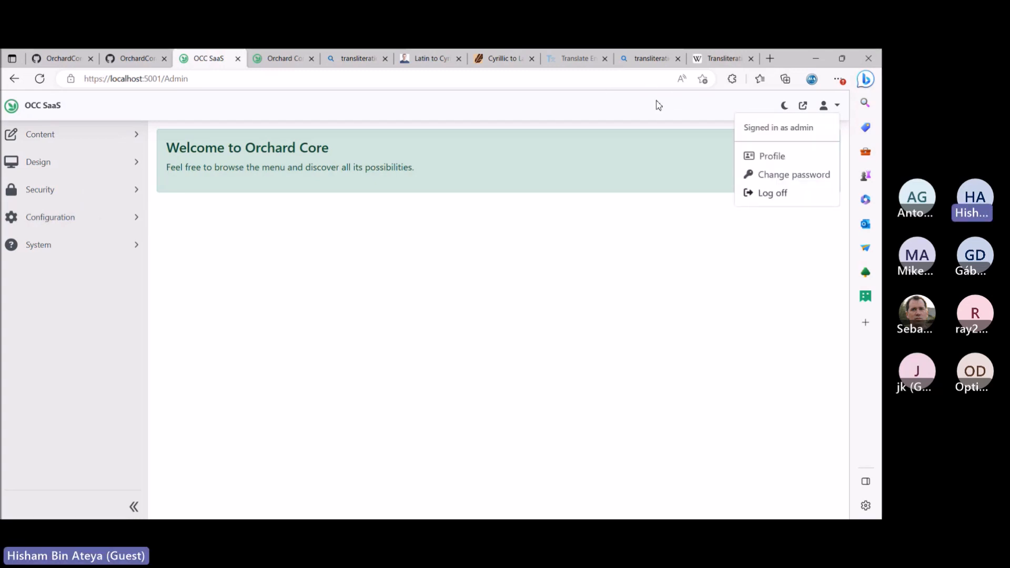
pyautogui.moveTo(80, 207)
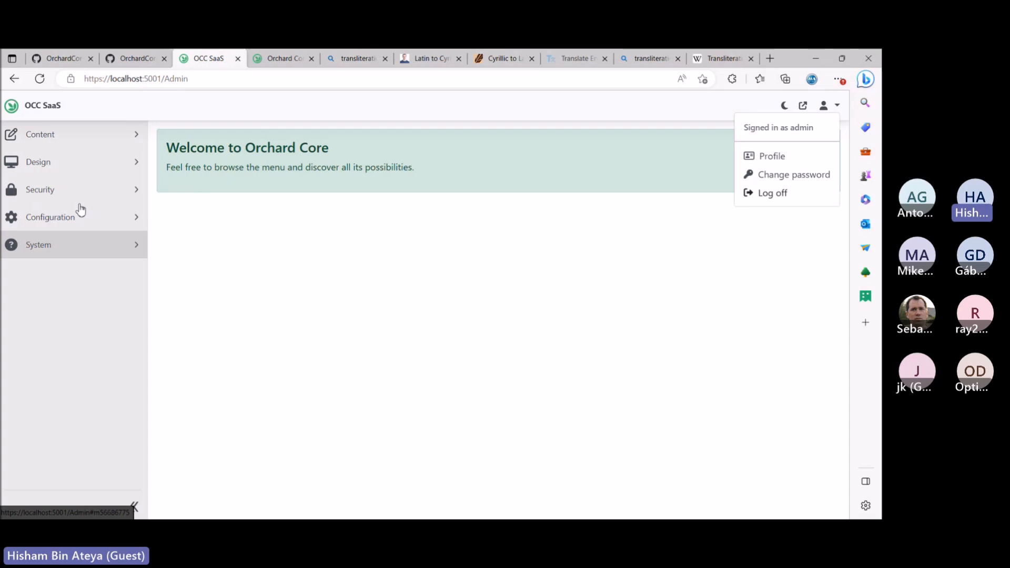
pyautogui.click(51, 217)
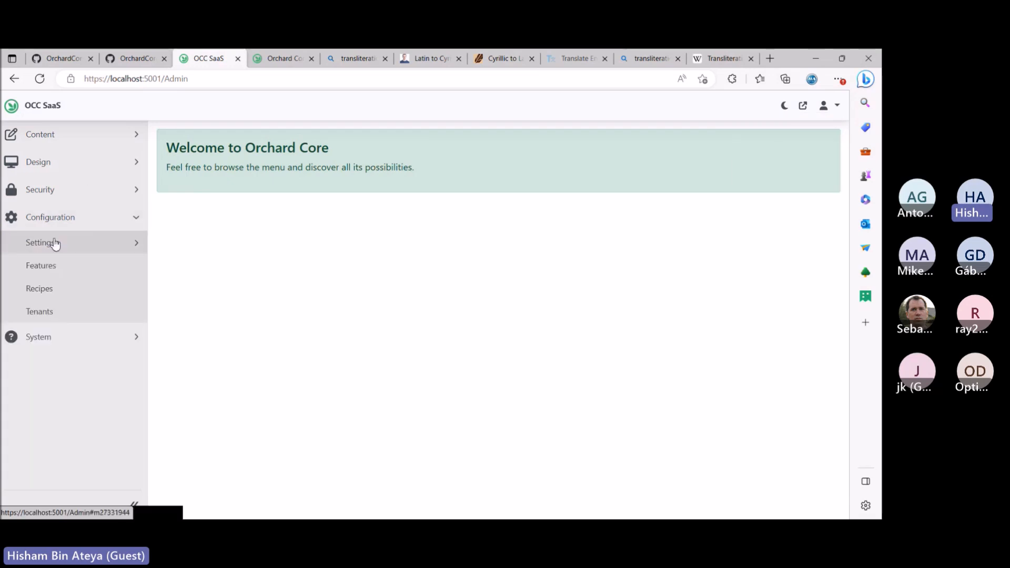
pyautogui.click(42, 265)
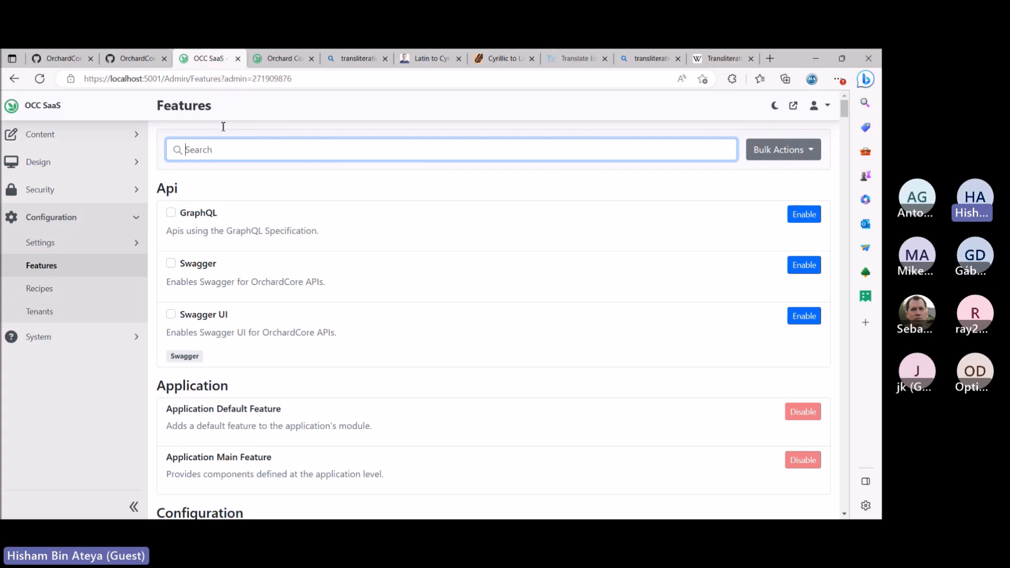
# Search the features for 'gra' and enable the Gravatar feature
pyautogui.write('gra')
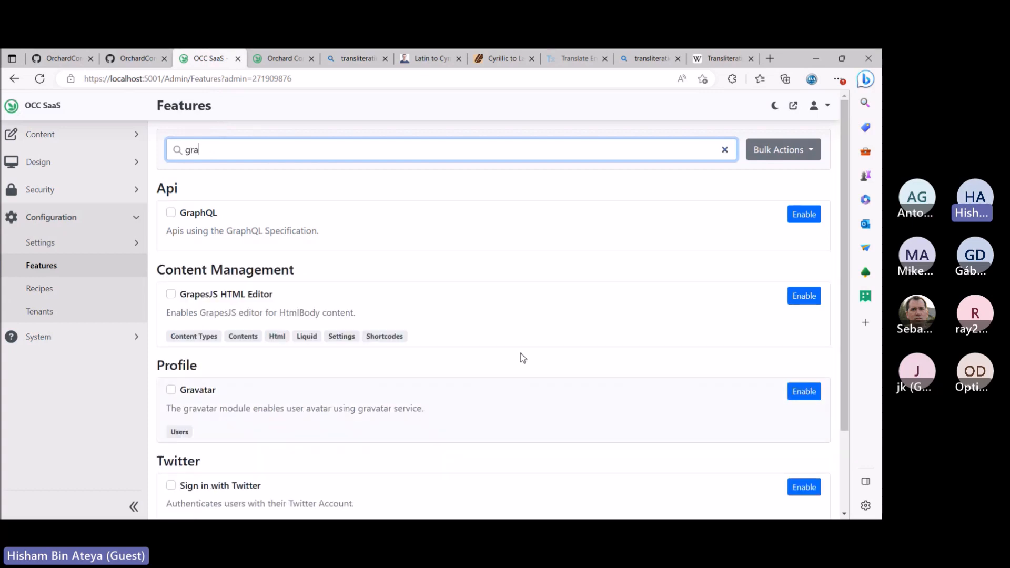
pyautogui.scroll(-3)
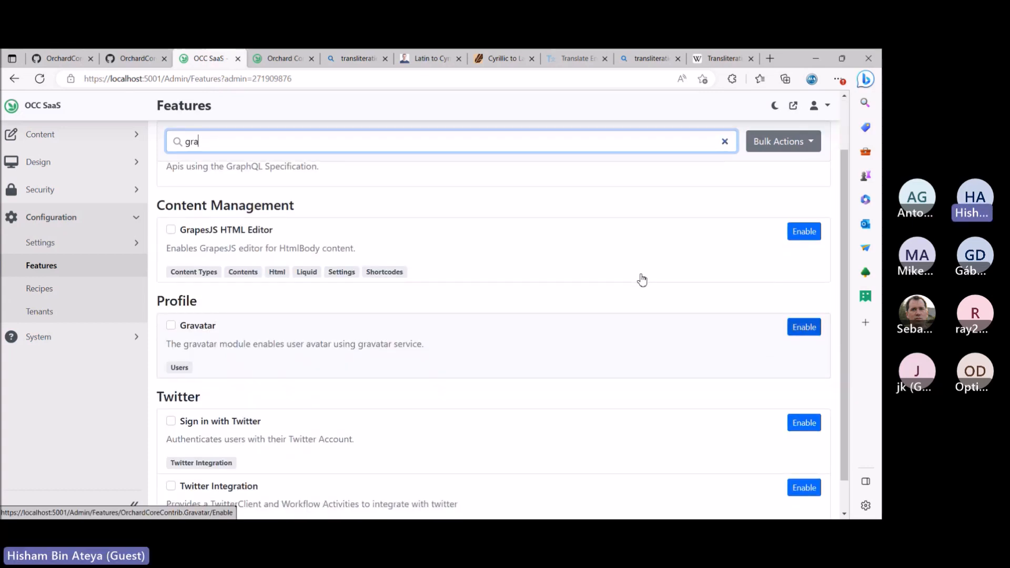
pyautogui.click(804, 326)
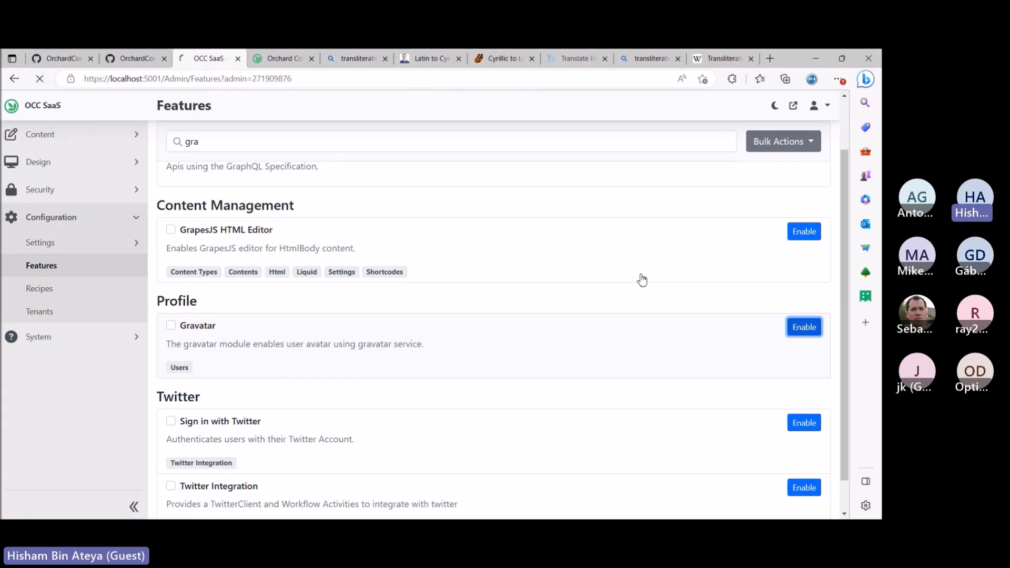
pyautogui.click(804, 326)
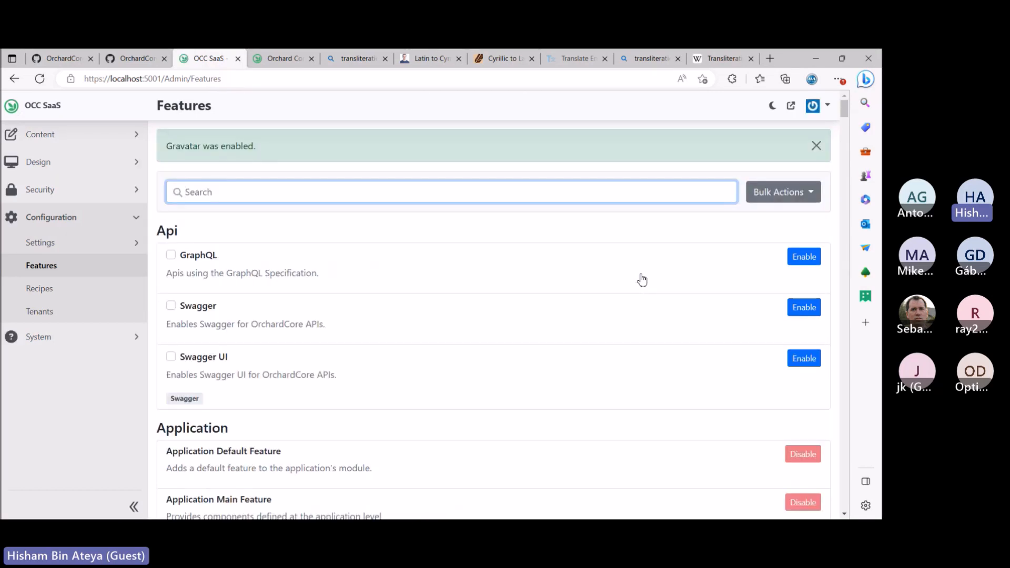
pyautogui.moveTo(666, 100)
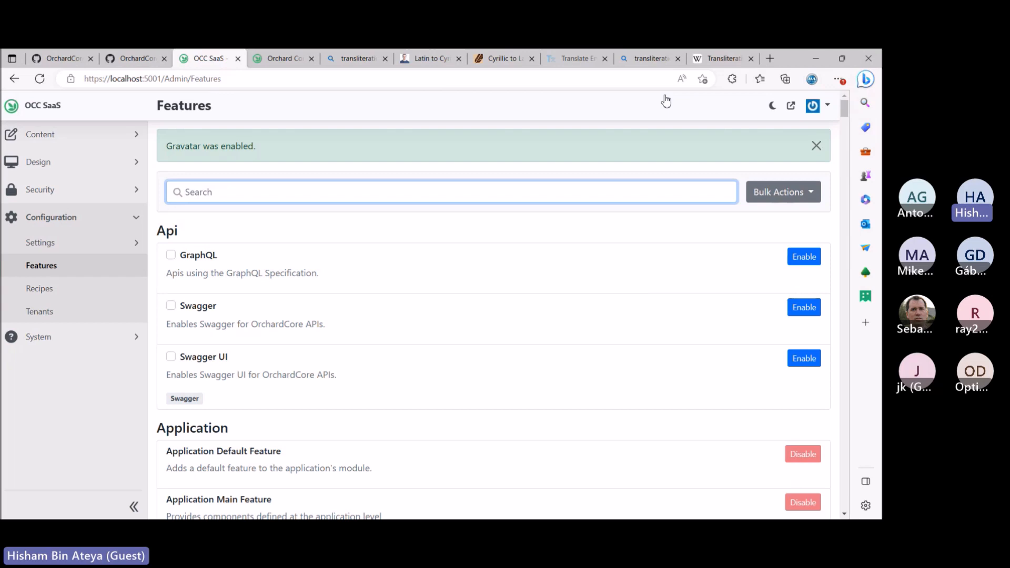
# Open the admin profile editor in a new tab from the account menu
pyautogui.click(825, 105)
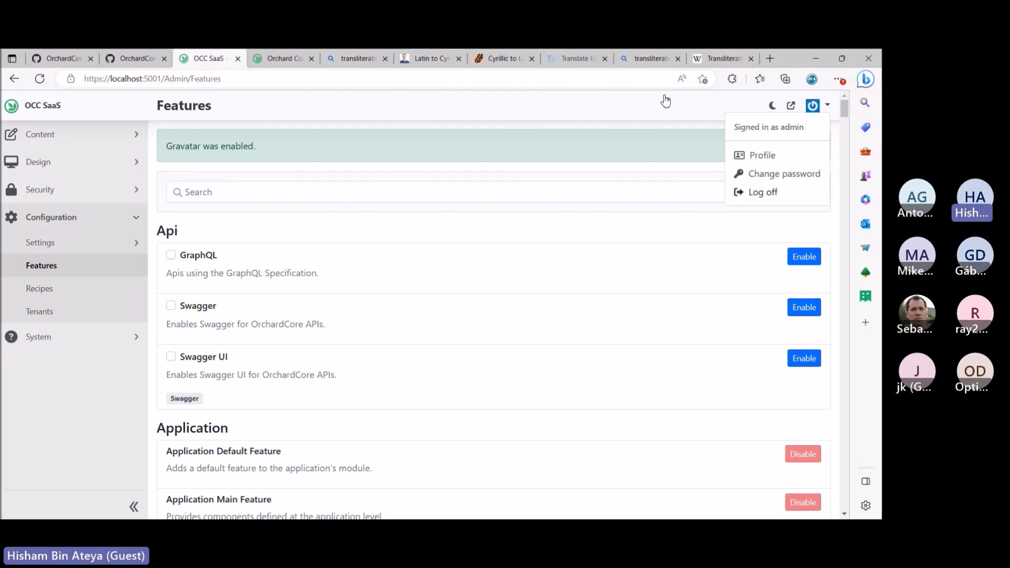
pyautogui.moveTo(624, 127)
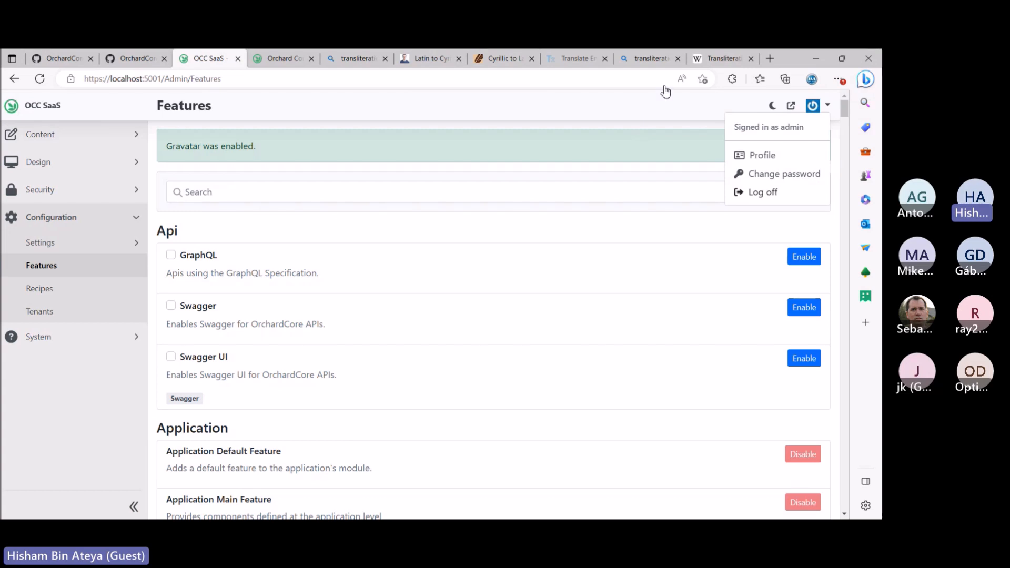
pyautogui.moveTo(658, 99)
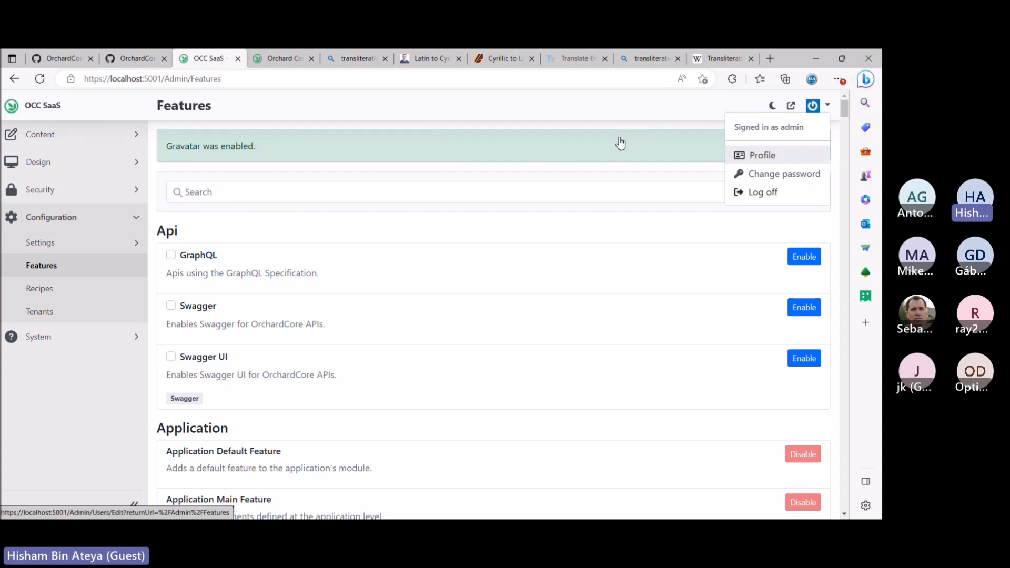
pyautogui.rightClick(761, 154)
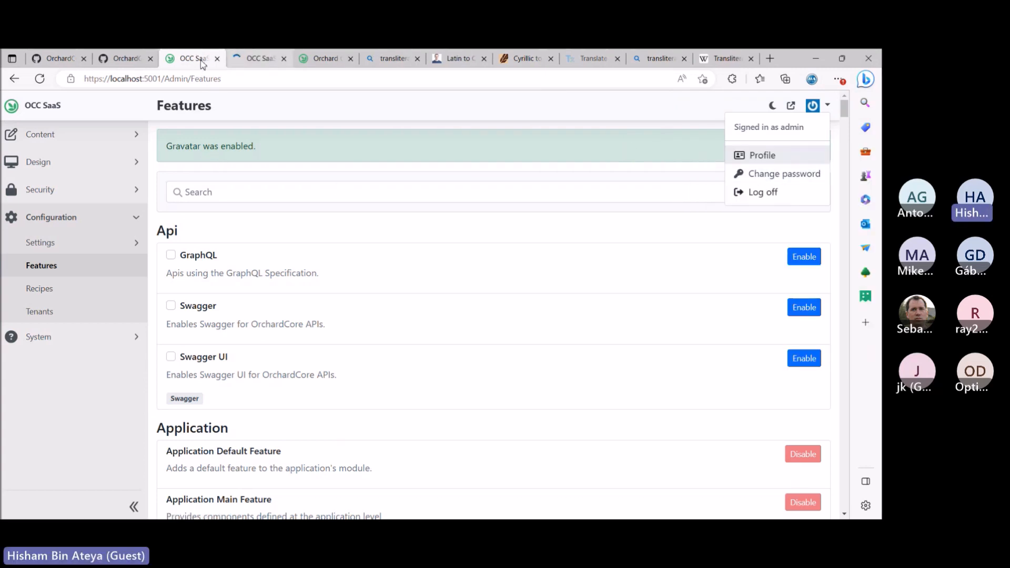
pyautogui.click(761, 154)
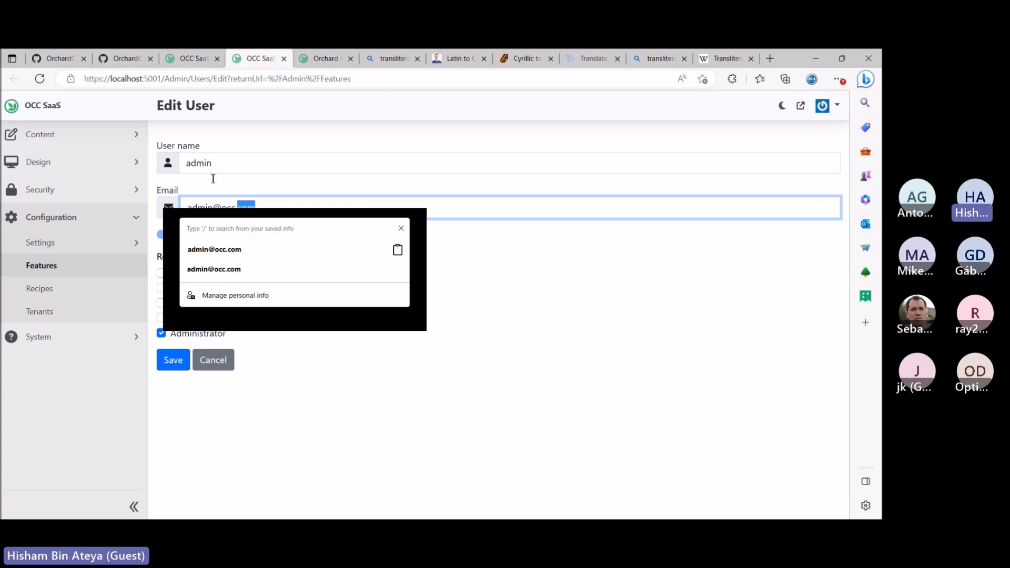
# Set the admin email to a saved personal 'hisham' address and save the user
pyautogui.write('hisham')
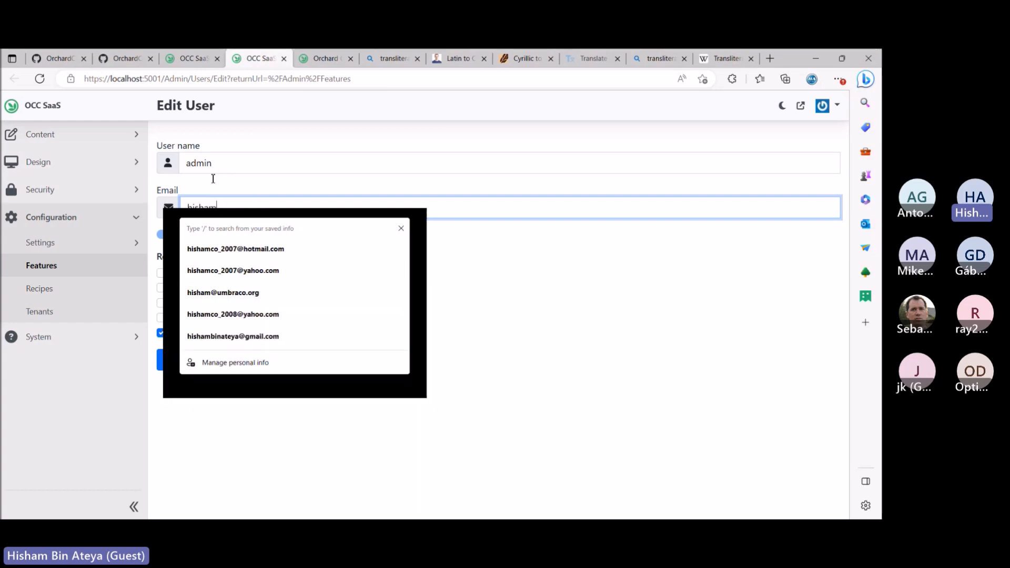
pyautogui.click(236, 248)
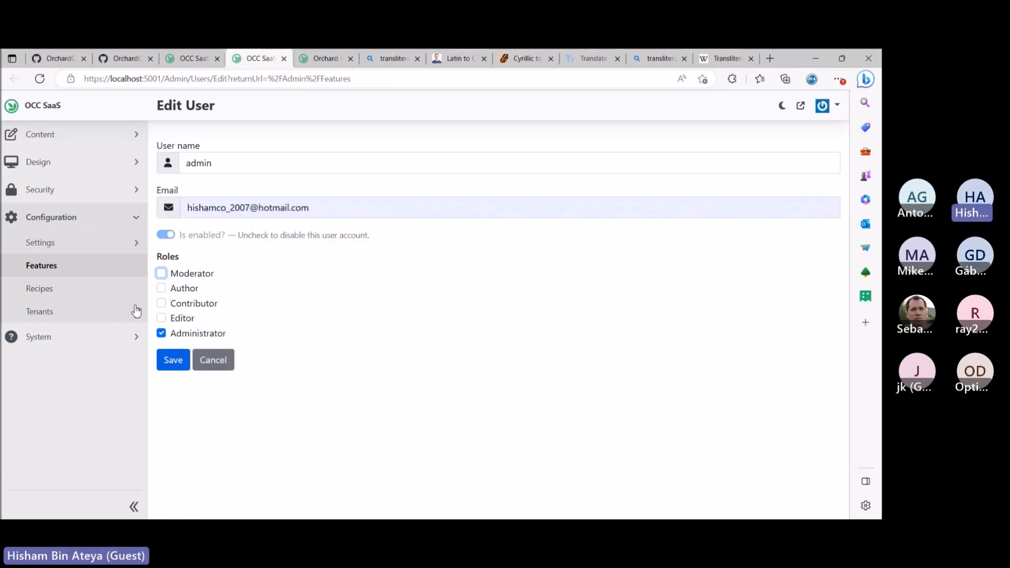
pyautogui.click(173, 360)
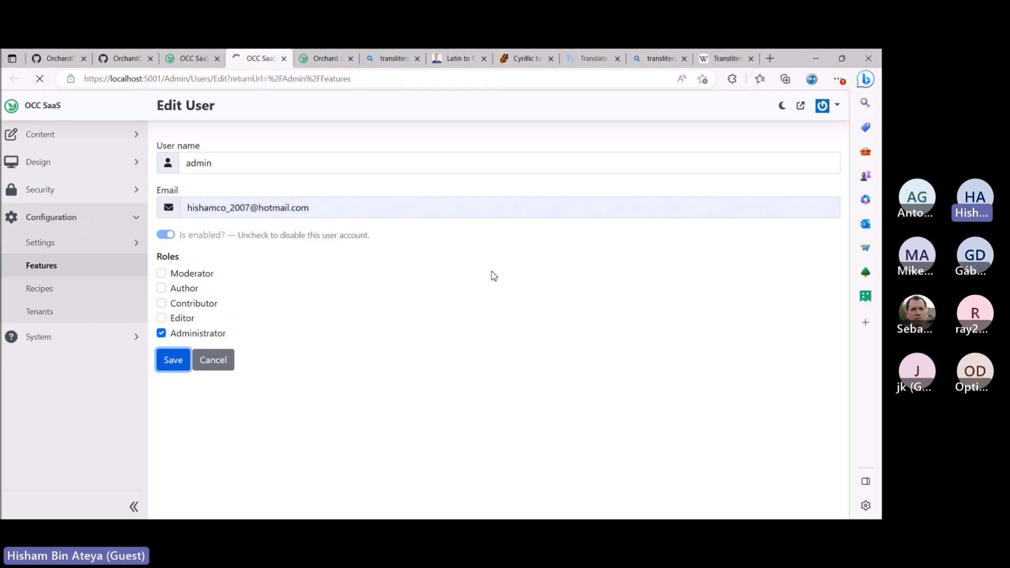
pyautogui.click(173, 360)
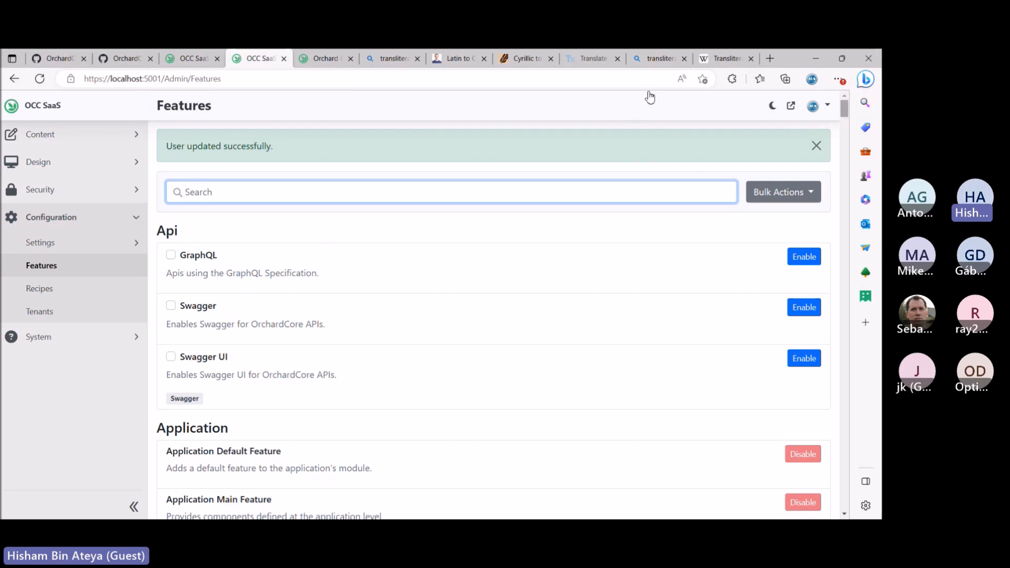
# Restore the admin's original site email address in the profile and save it
pyautogui.click(812, 105)
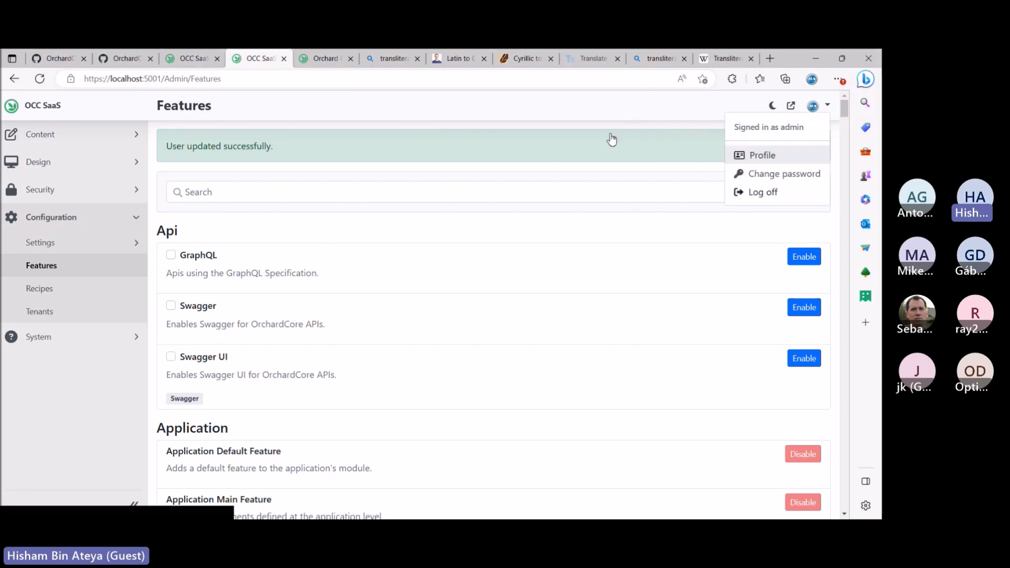
pyautogui.click(761, 154)
pyautogui.write('admin')
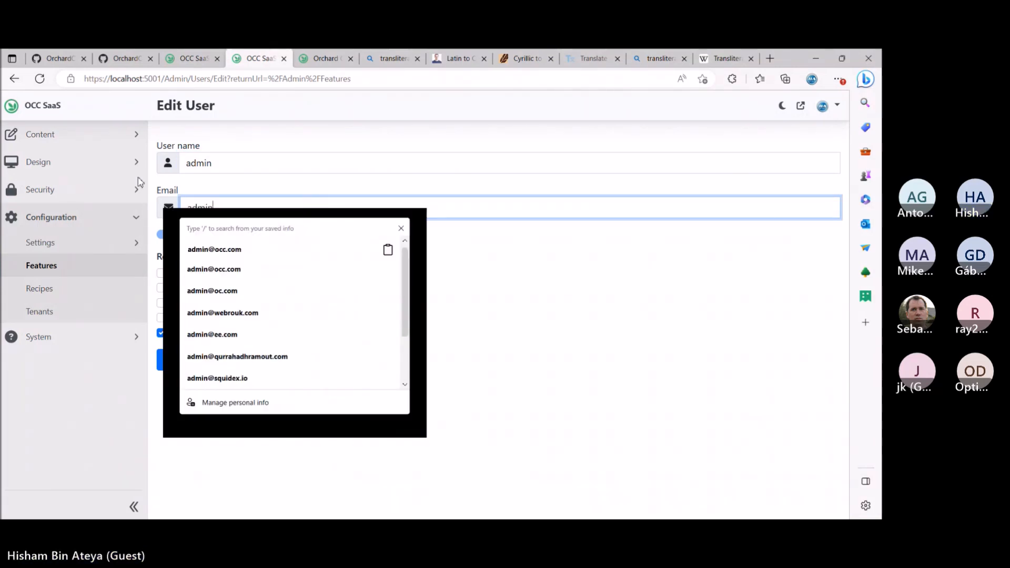
pyautogui.click(213, 249)
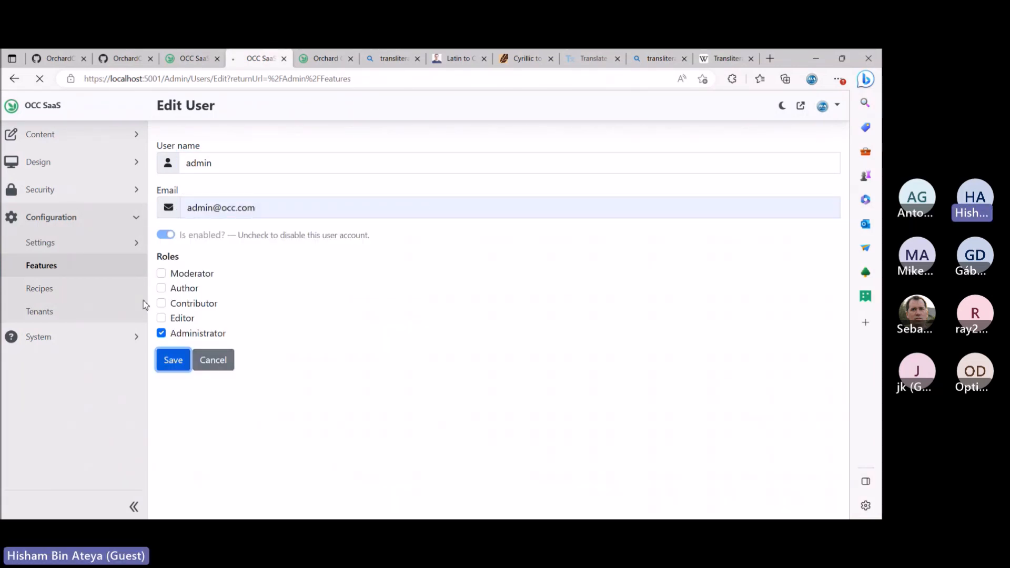
pyautogui.click(172, 359)
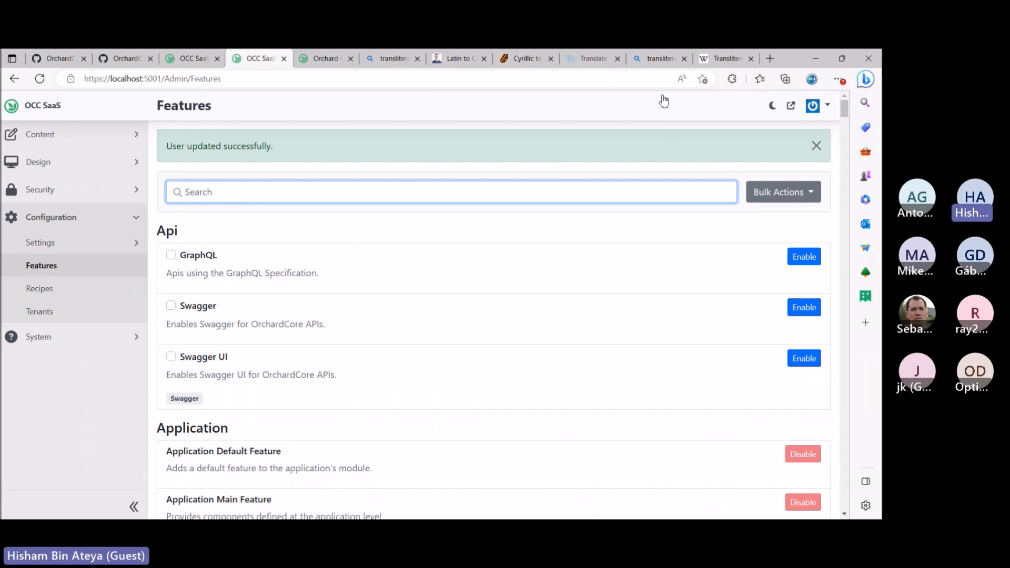
pyautogui.moveTo(653, 103)
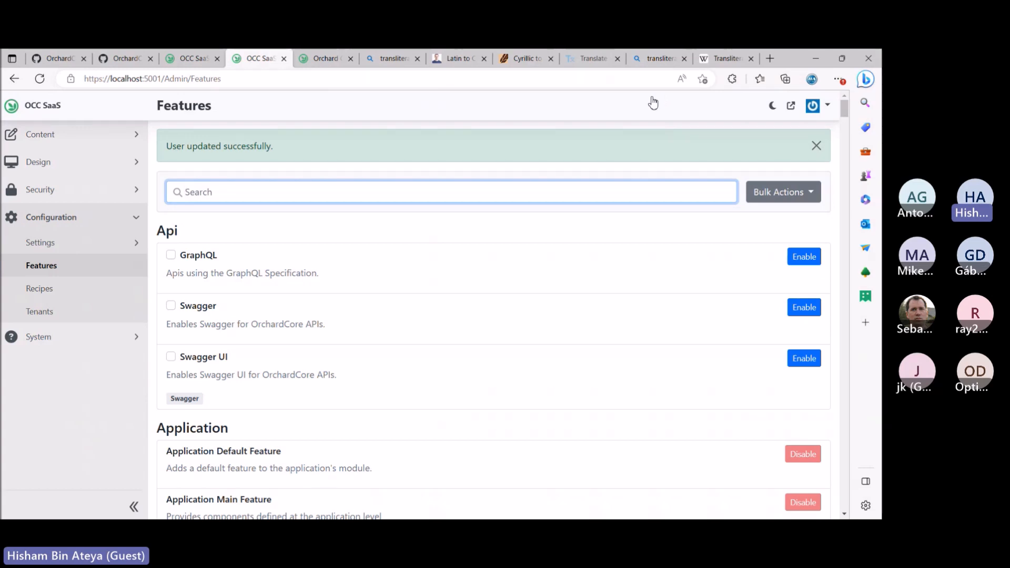
pyautogui.moveTo(410, 366)
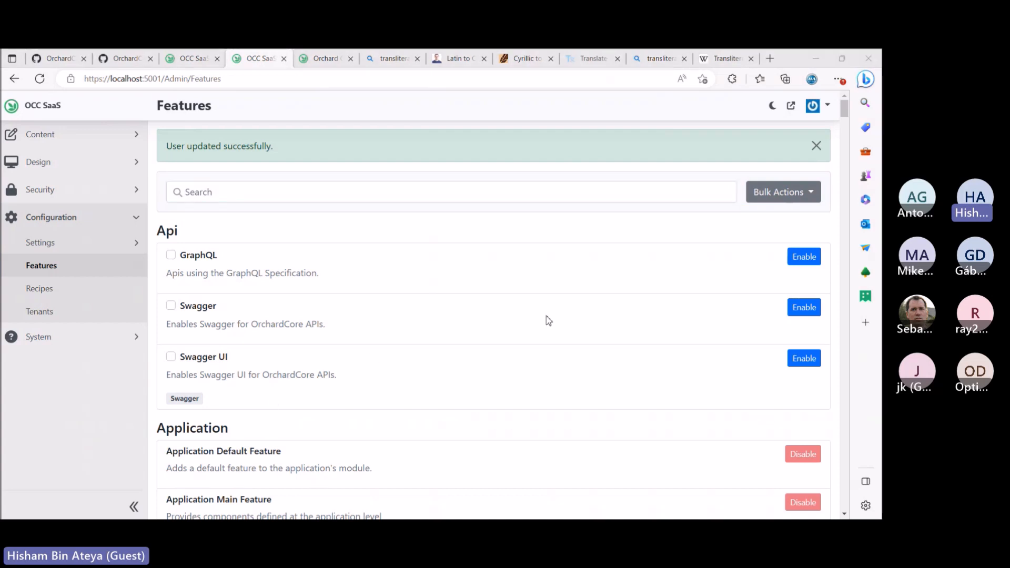
pyautogui.moveTo(410, 74)
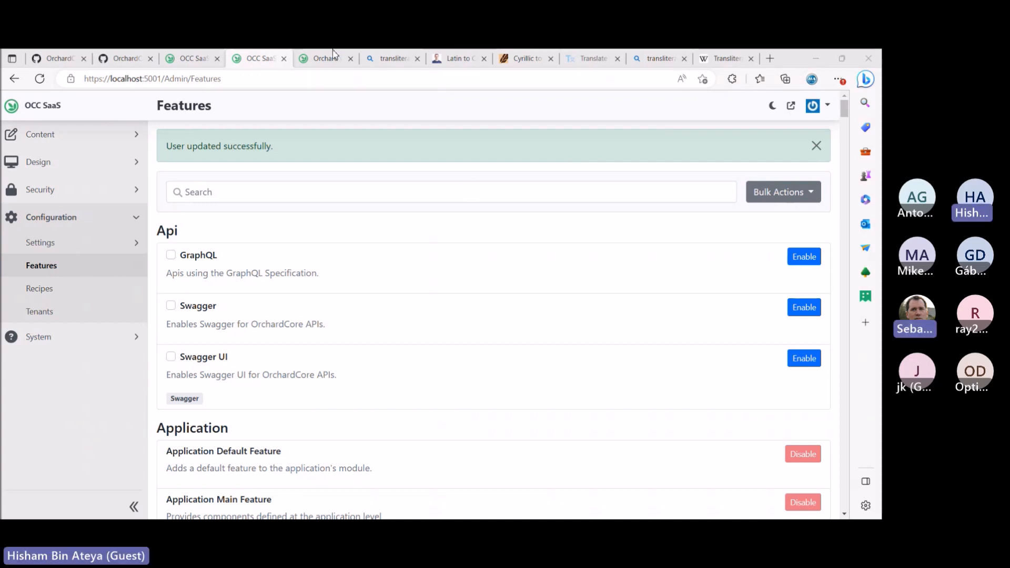
pyautogui.moveTo(291, 73)
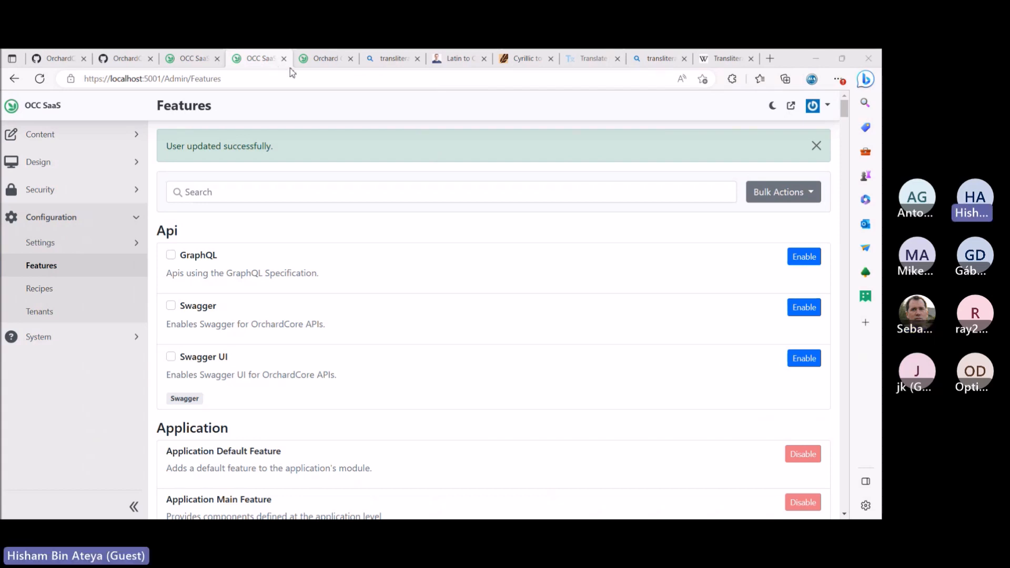
pyautogui.moveTo(396, 62)
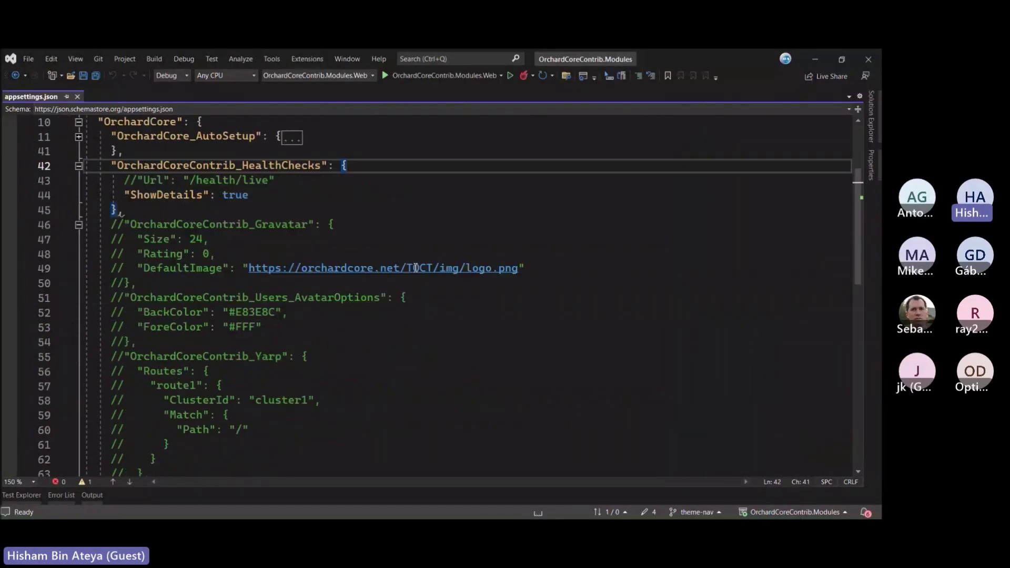
# Select the commented-out Gravatar settings block in appsettings.json
pyautogui.moveTo(109, 224); pyautogui.dragTo(135, 282)
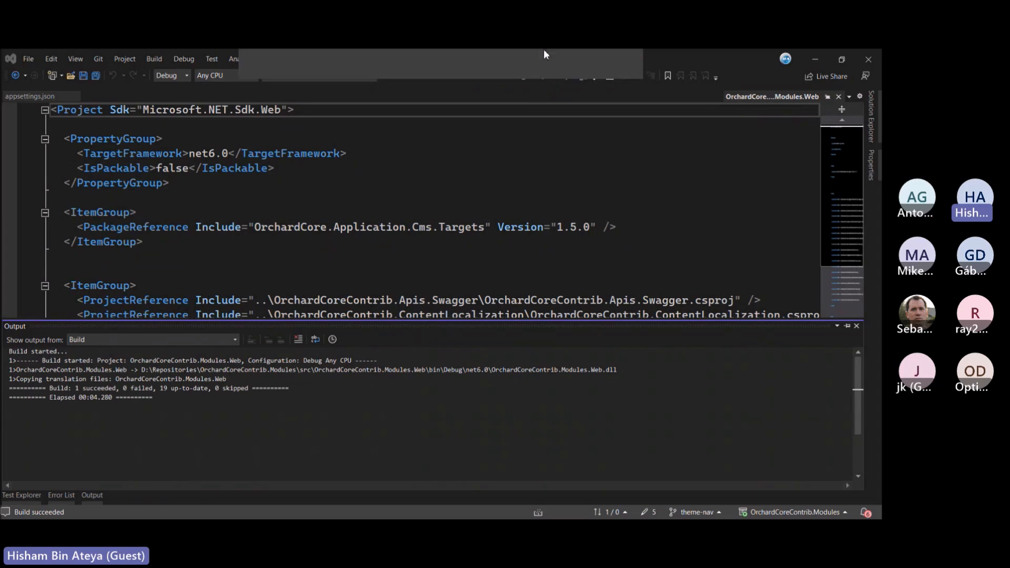
pyautogui.moveTo(349, 72)
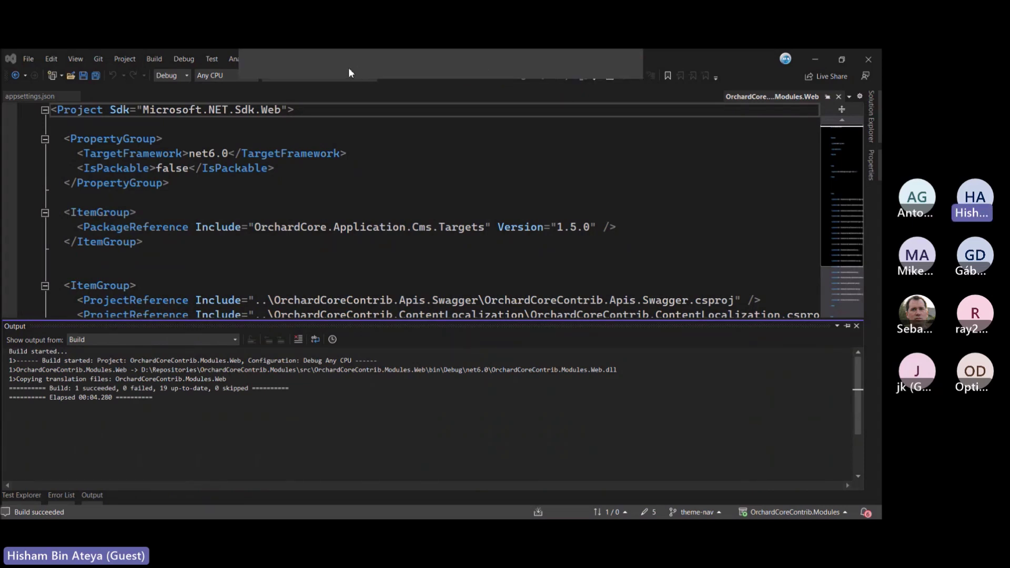
pyautogui.moveTo(343, 70)
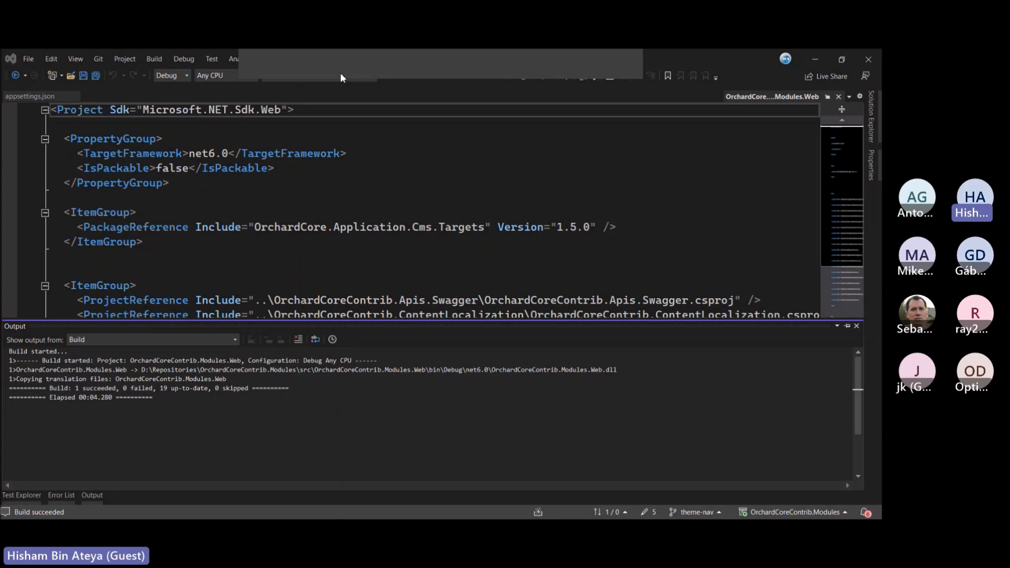
pyautogui.moveTo(523, 69)
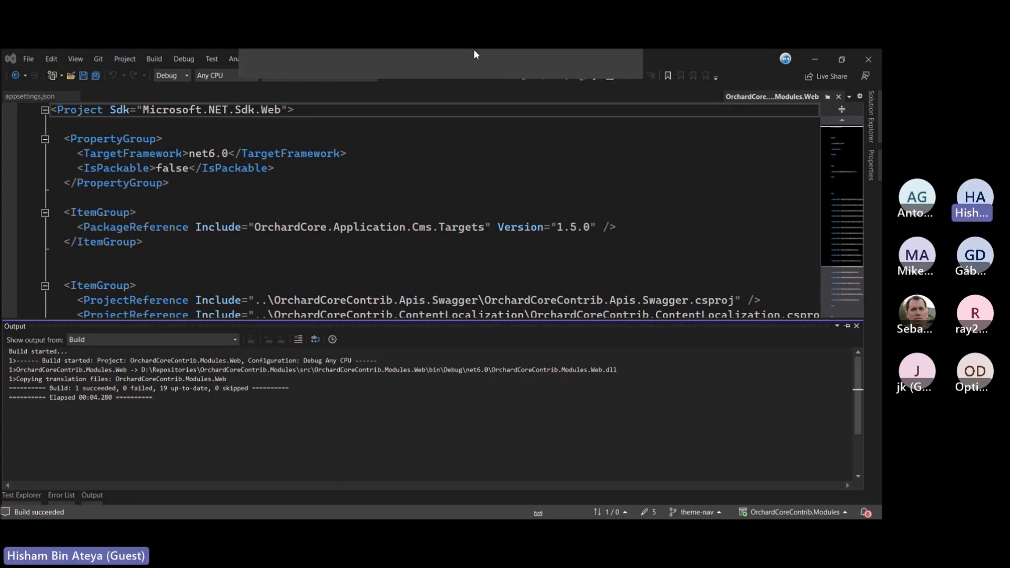
pyautogui.moveTo(559, 72)
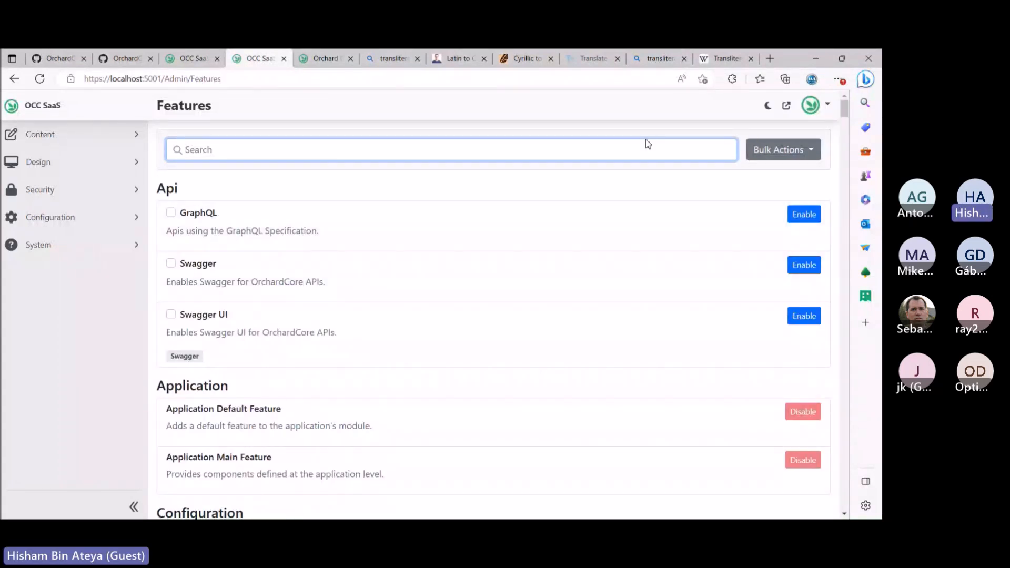
pyautogui.moveTo(652, 101)
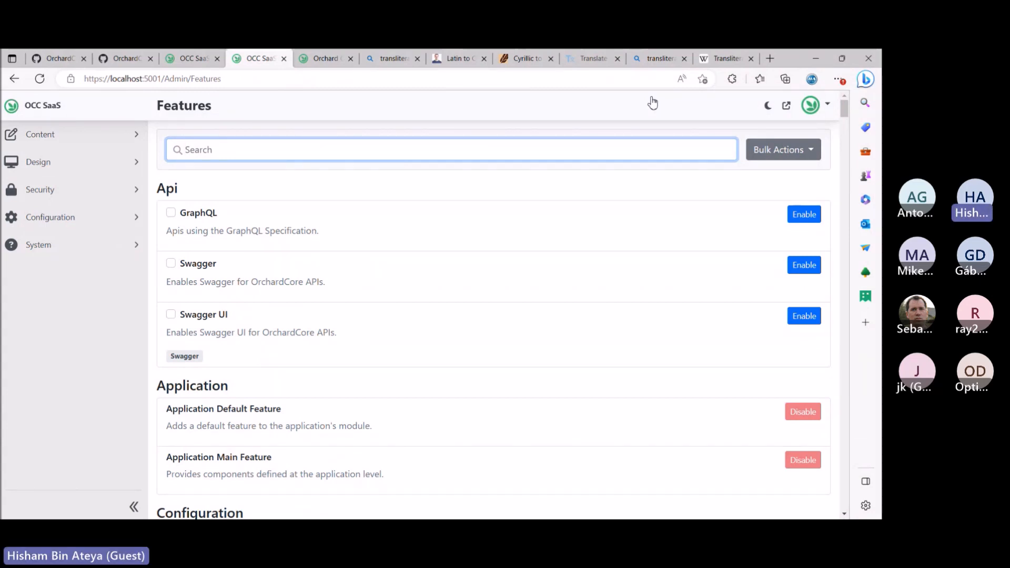
pyautogui.moveTo(667, 99)
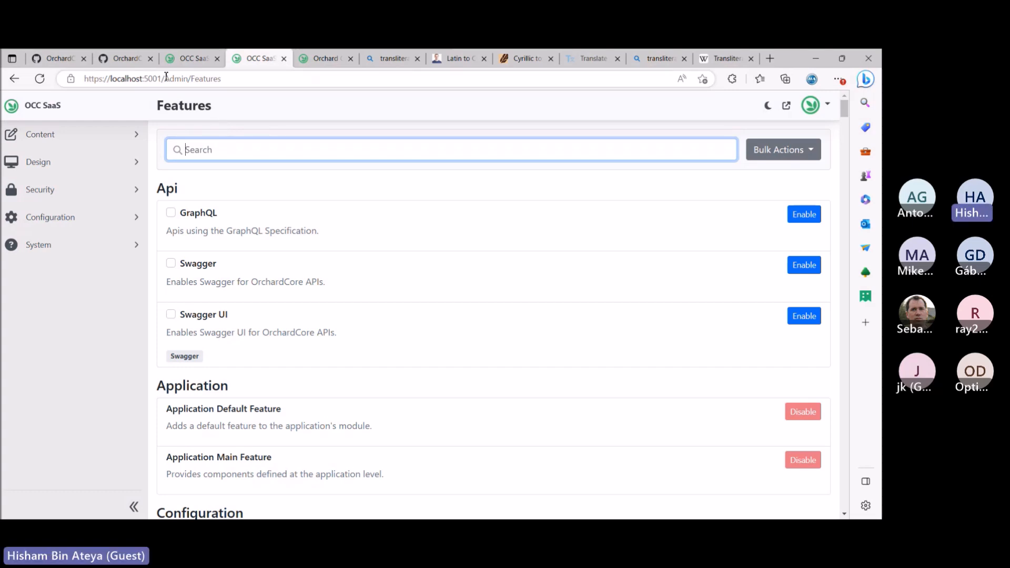
pyautogui.click(162, 78)
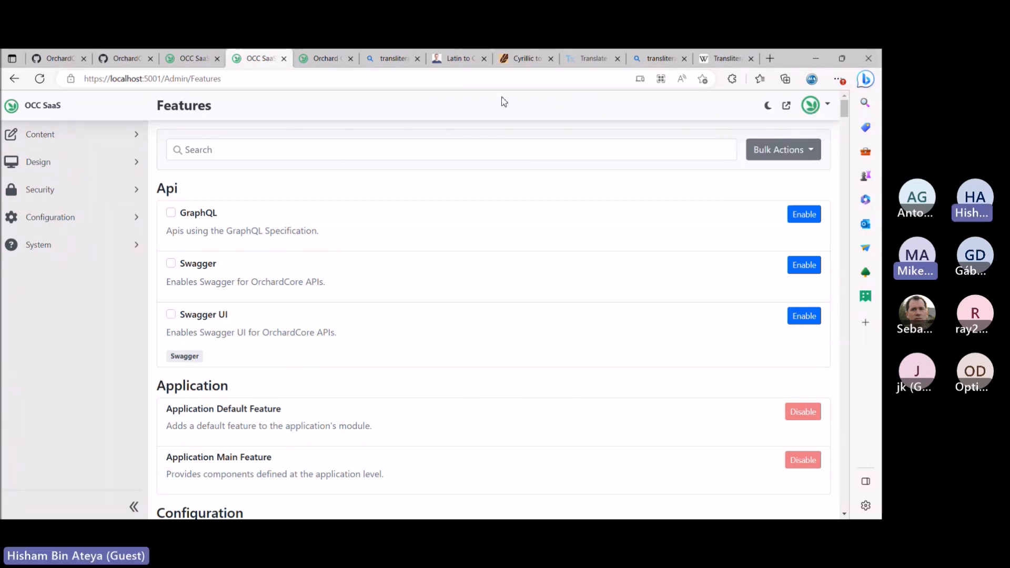
pyautogui.moveTo(661, 97)
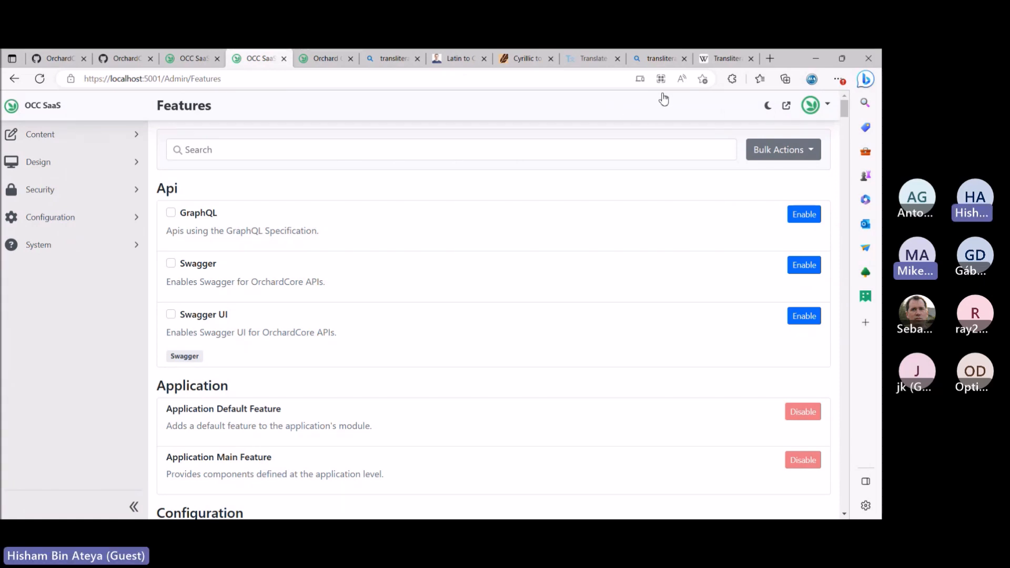
pyautogui.click(825, 106)
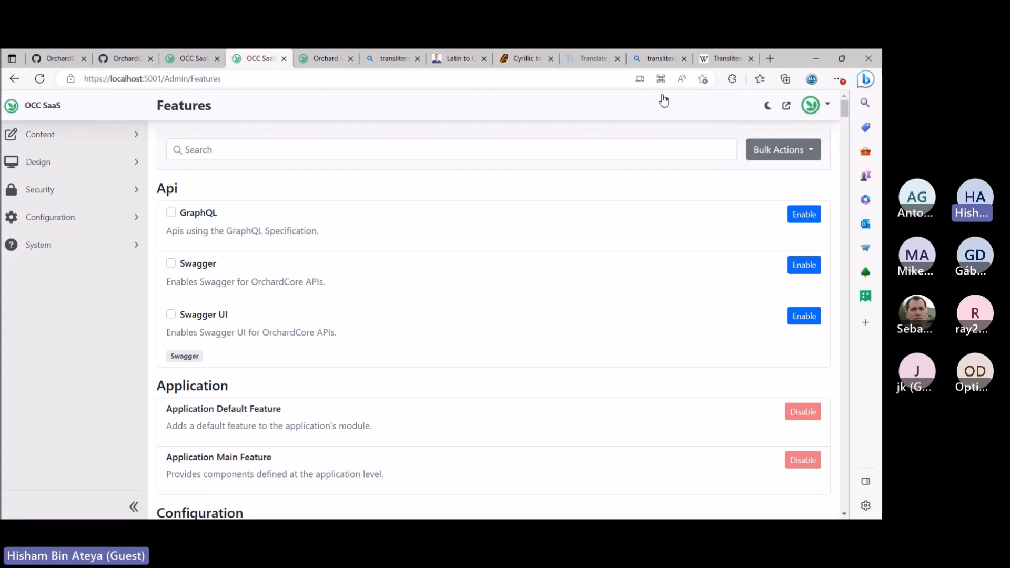
# Check the account menu, then navigate the browser to localhost:5001/demo
pyautogui.click(827, 104)
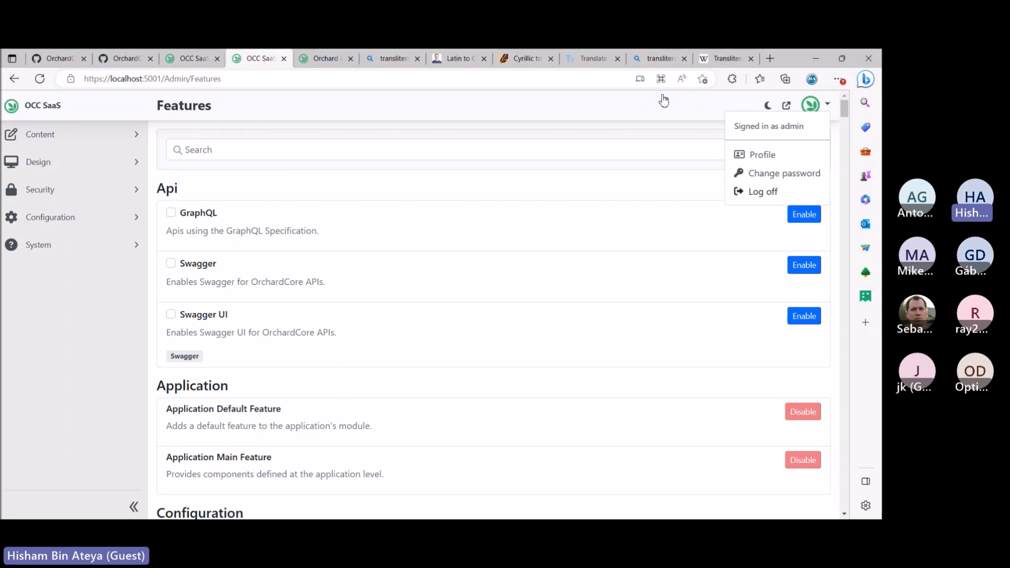
pyautogui.click(135, 78)
pyautogui.write('emo')
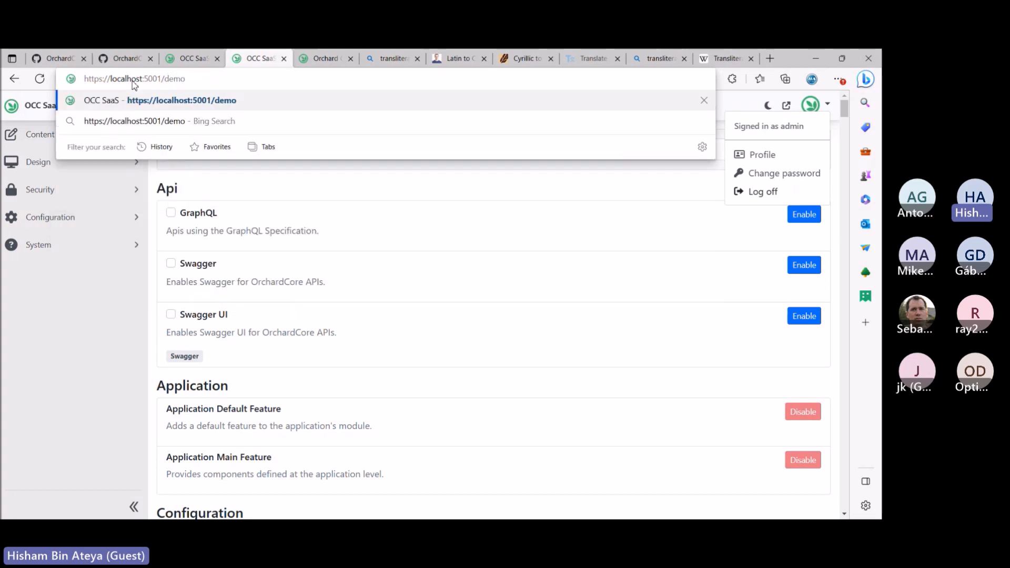
pyautogui.press('Enter')
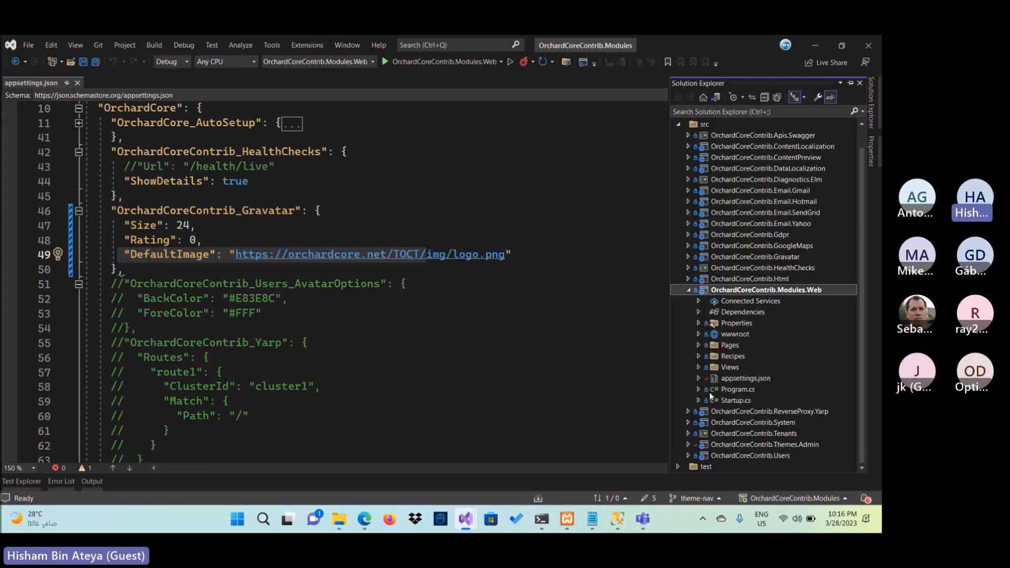
# In Demo.cshtml set the img src to {{ email | to_gravatar }} and highlight the filter name
pyautogui.click(699, 345)
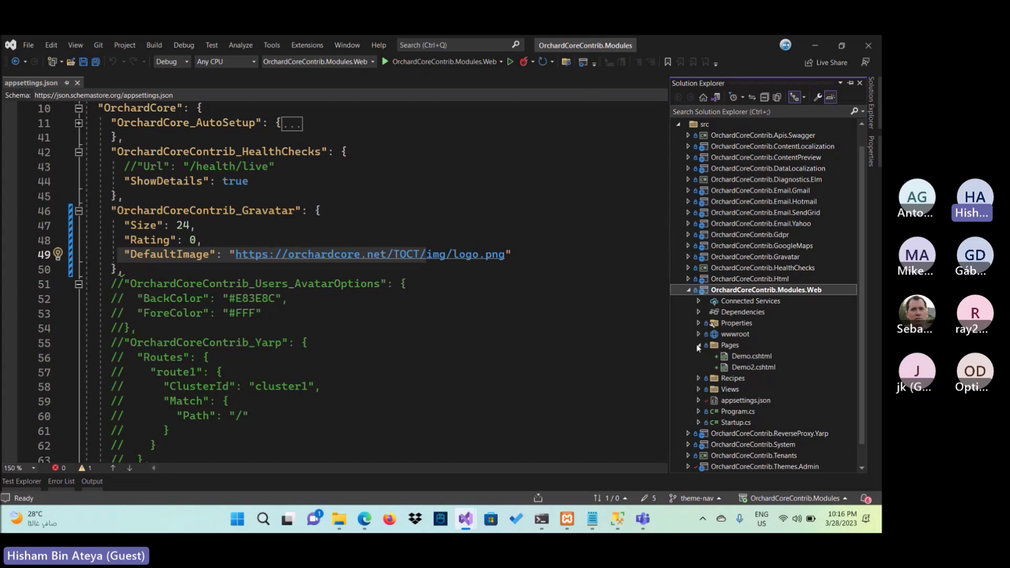
pyautogui.doubleClick(751, 356)
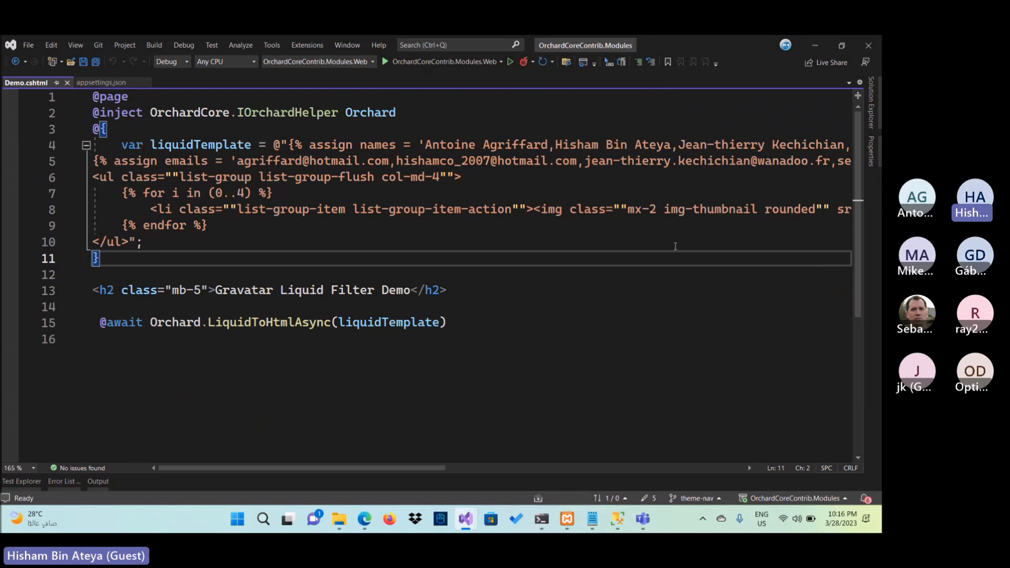
pyautogui.moveTo(541, 332)
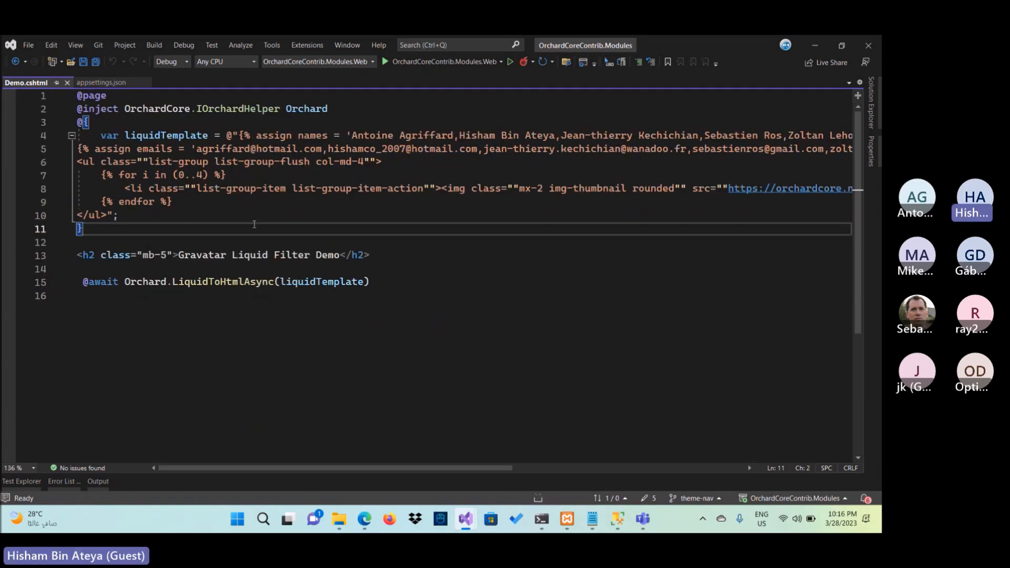
pyautogui.moveTo(484, 429)
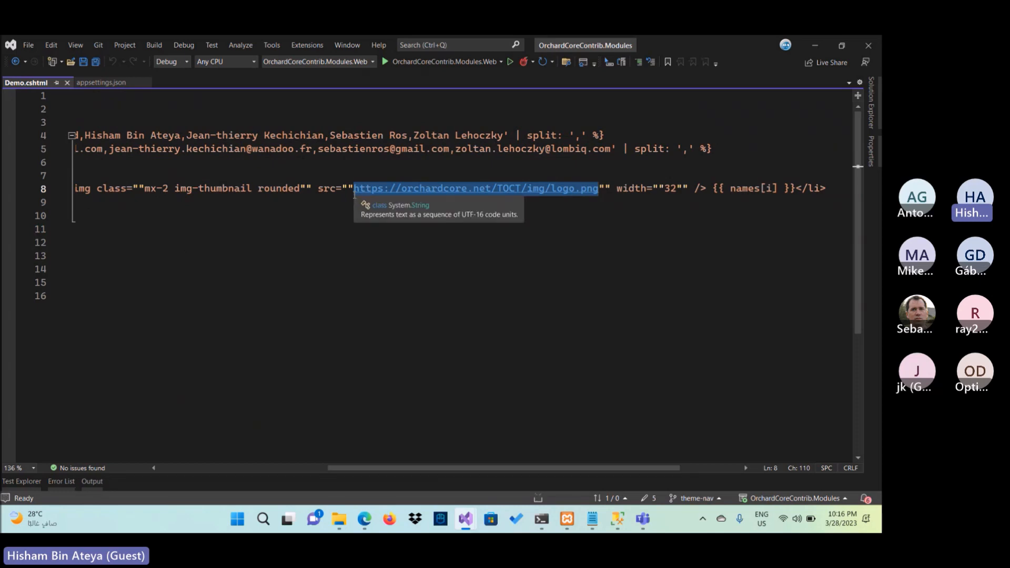
pyautogui.write('{}')
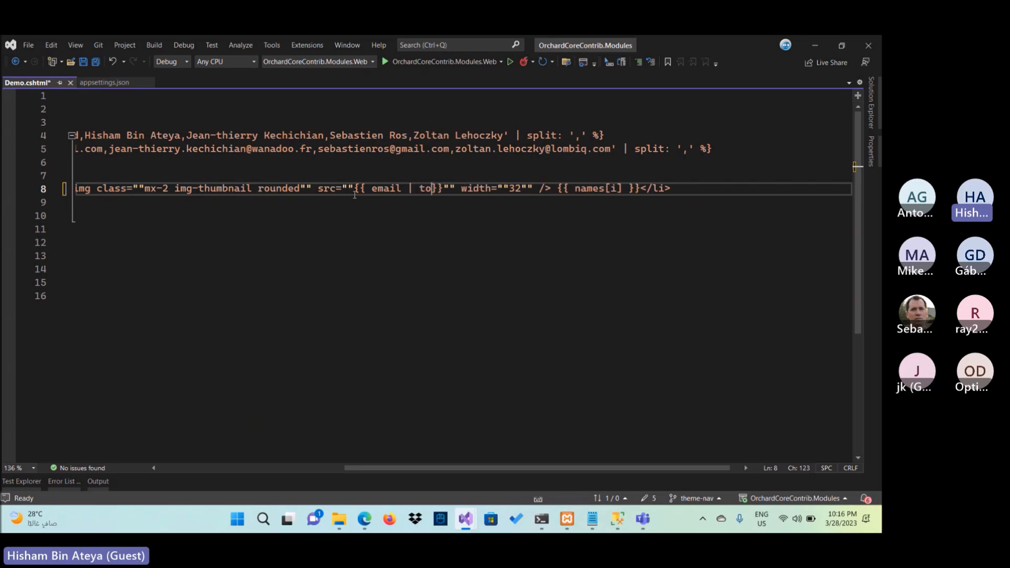
pyautogui.write('_gravatar')
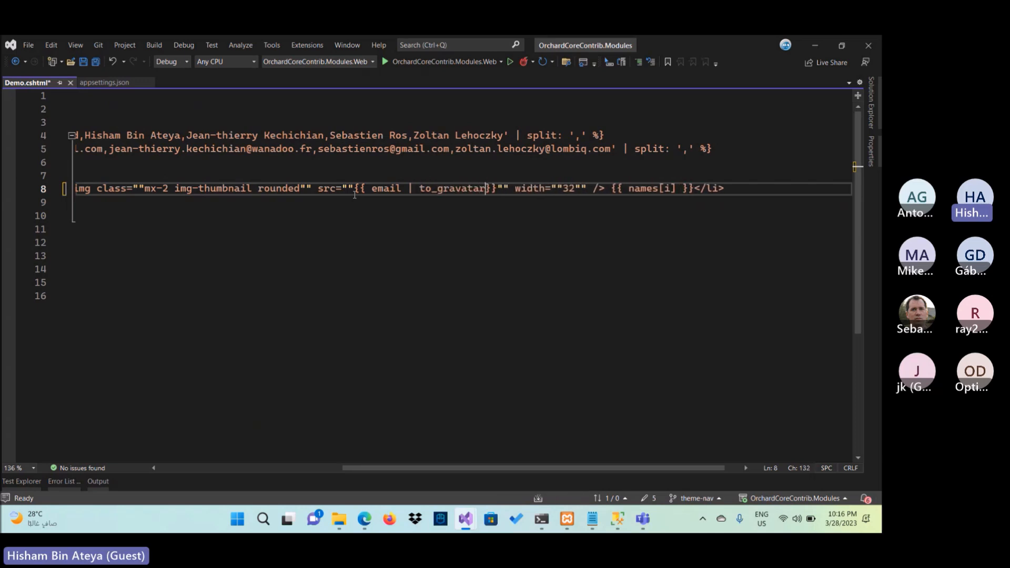
pyautogui.write('" "')
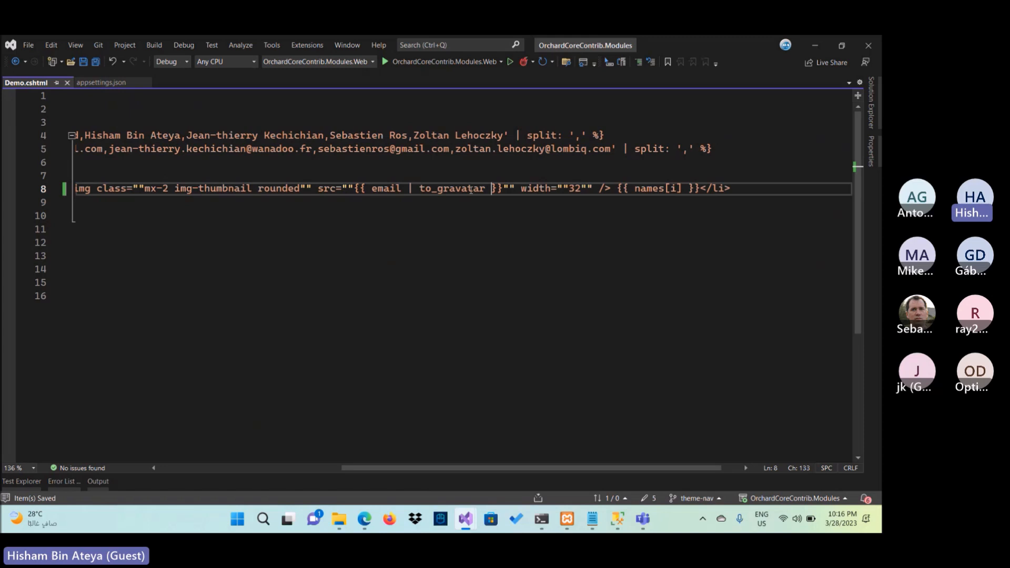
pyautogui.doubleClick(451, 188)
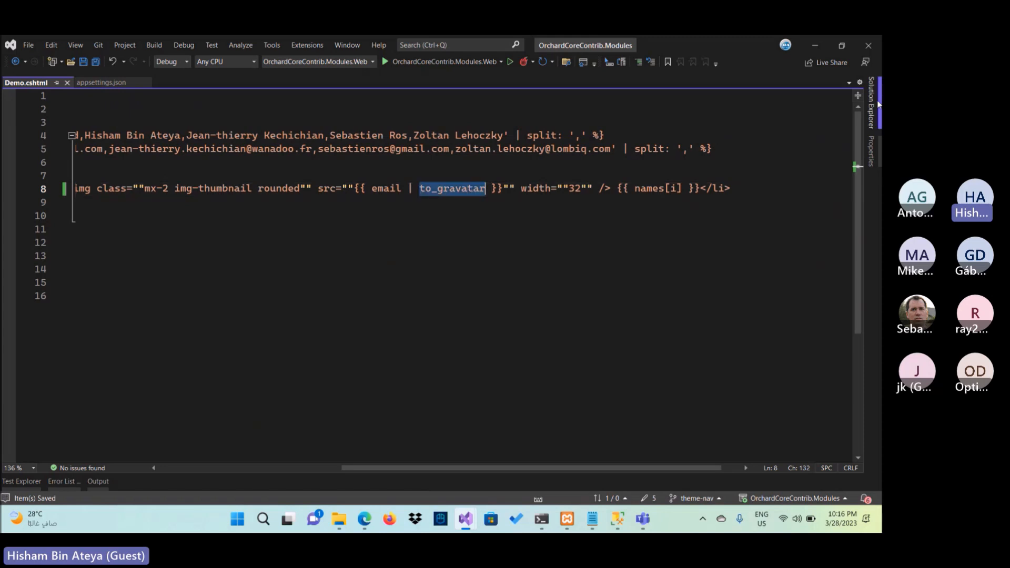
pyautogui.click(871, 110)
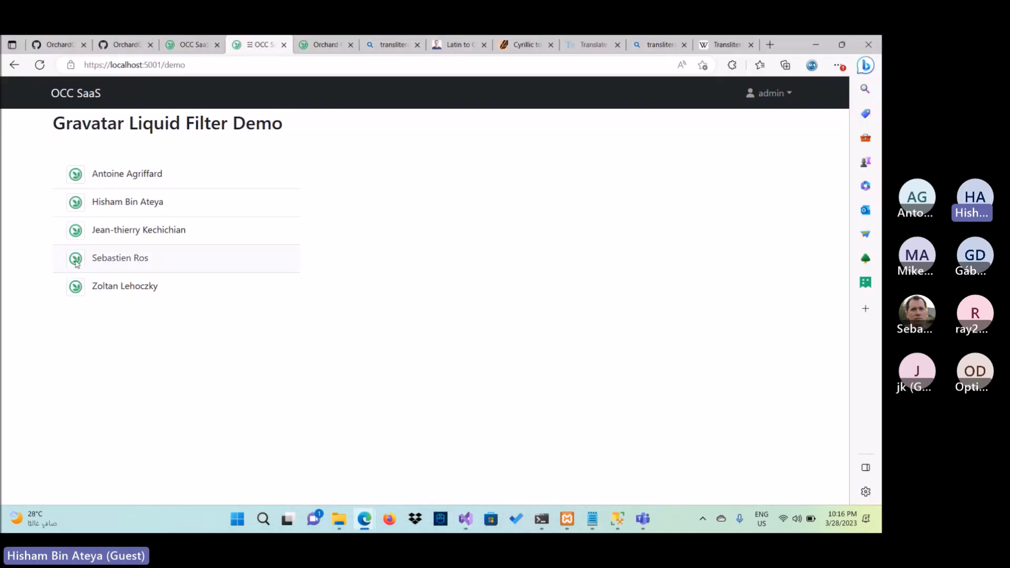
pyautogui.moveTo(96, 338)
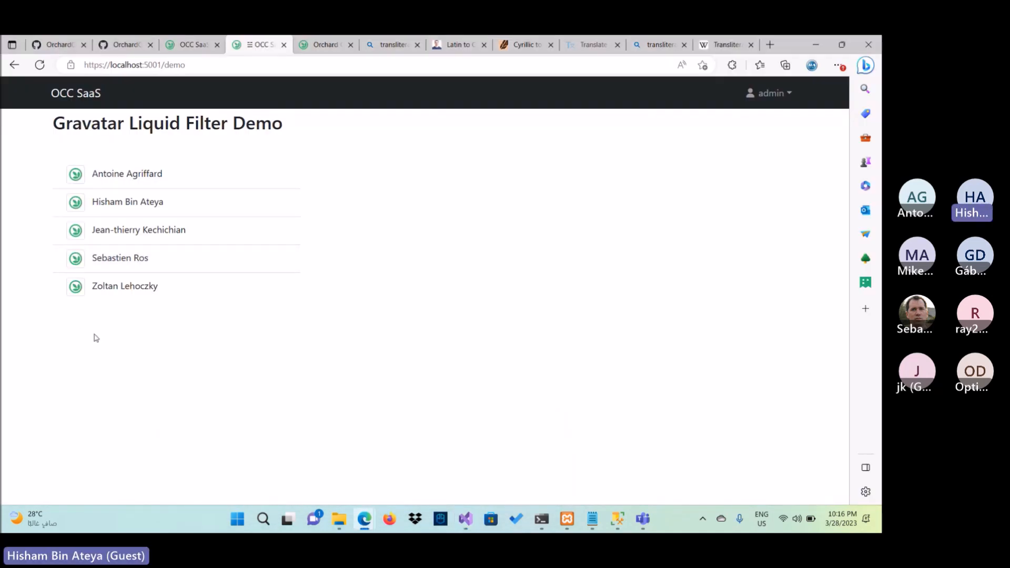
pyautogui.moveTo(168, 358)
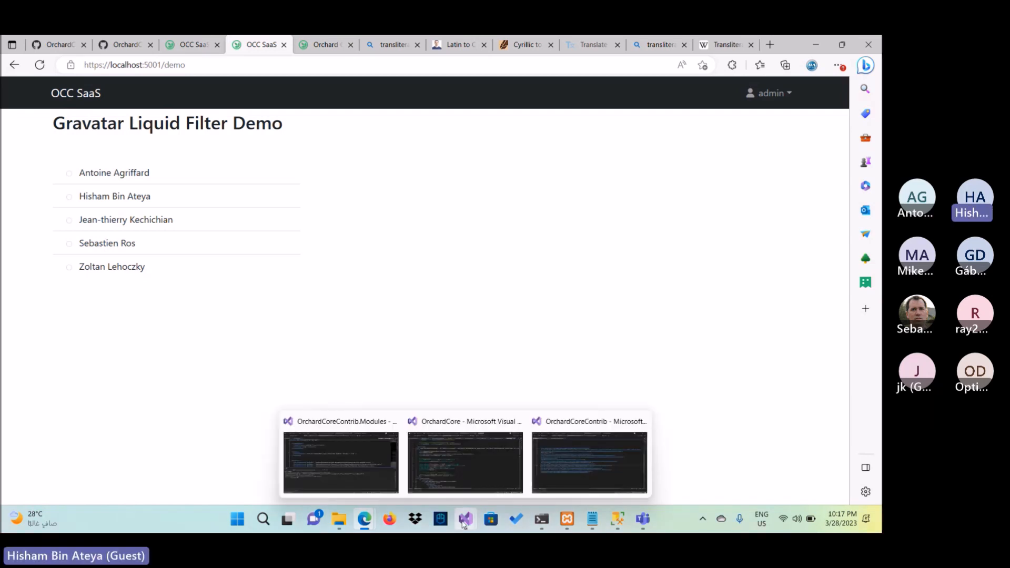
pyautogui.moveTo(378, 452)
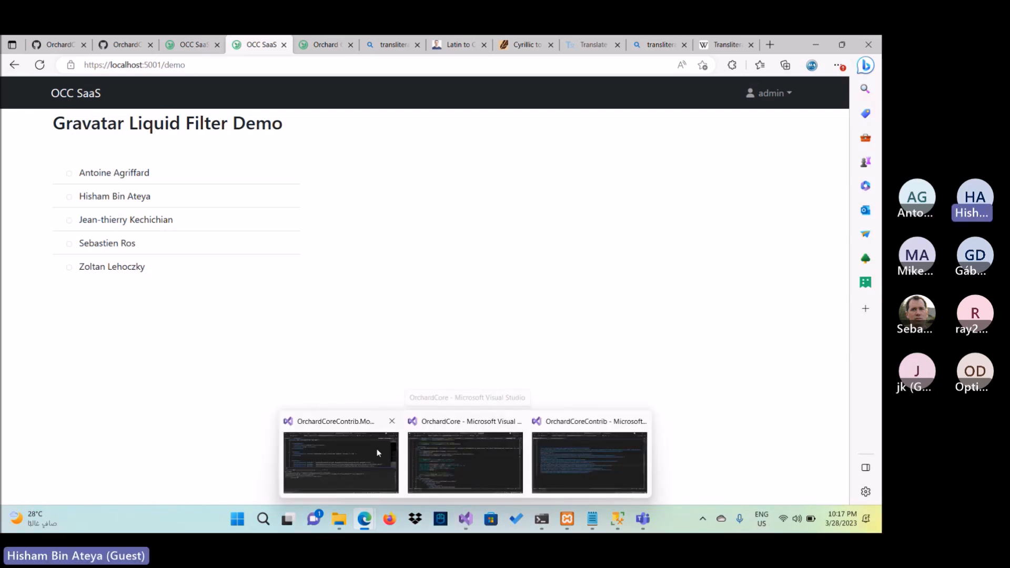
# Switch from the demo page back to the Modules solution in Visual Studio
pyautogui.click(340, 463)
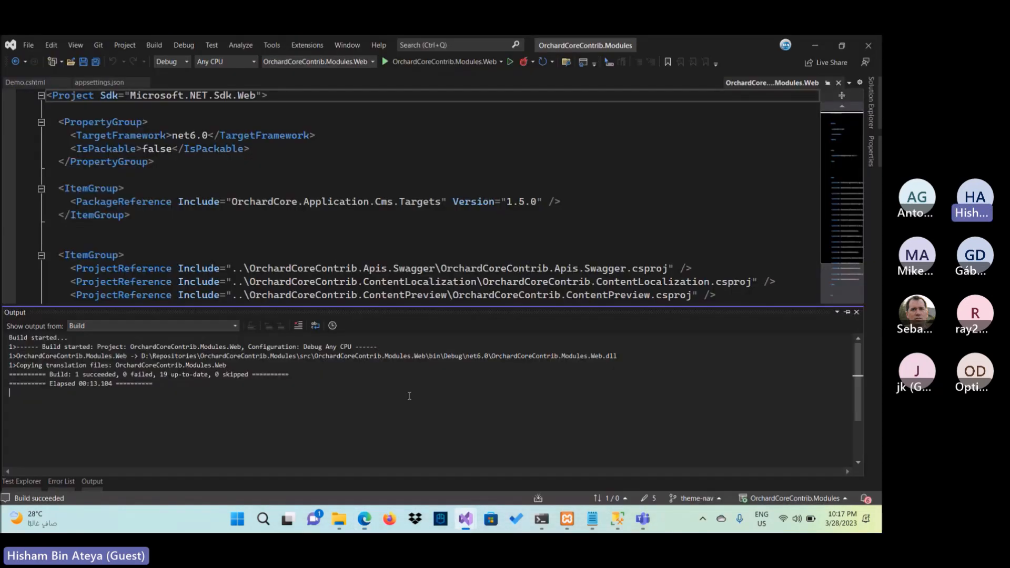
# Review GravatarFilter.cs and the to_gravatar registration in the module's Startup.cs
pyautogui.click(21, 82)
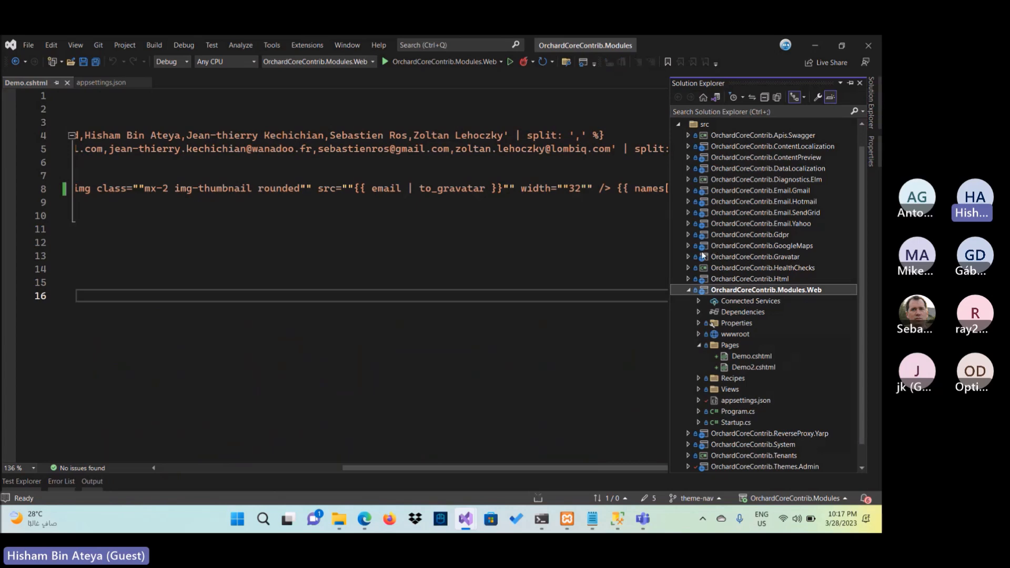
pyautogui.click(688, 257)
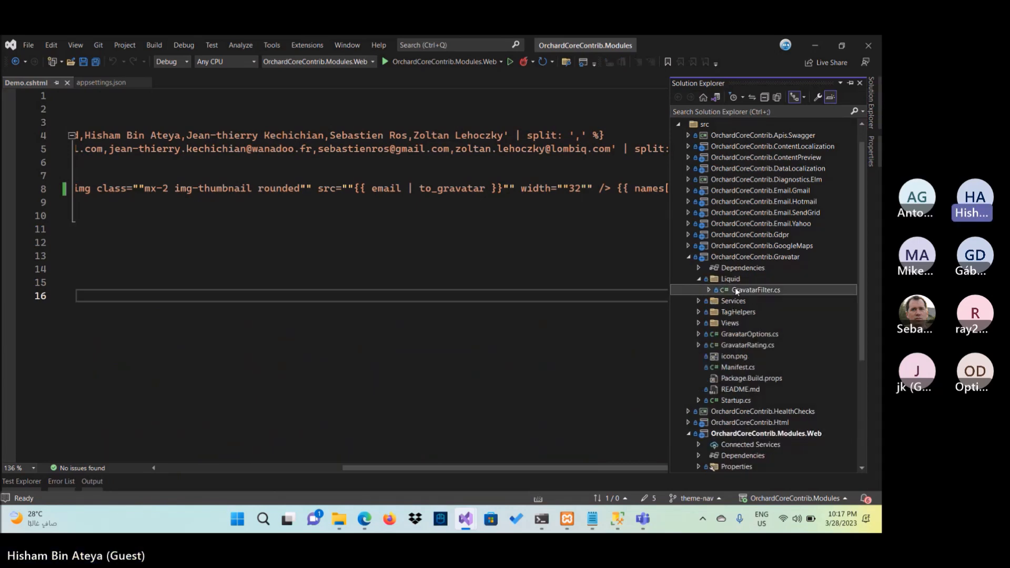
pyautogui.doubleClick(756, 291)
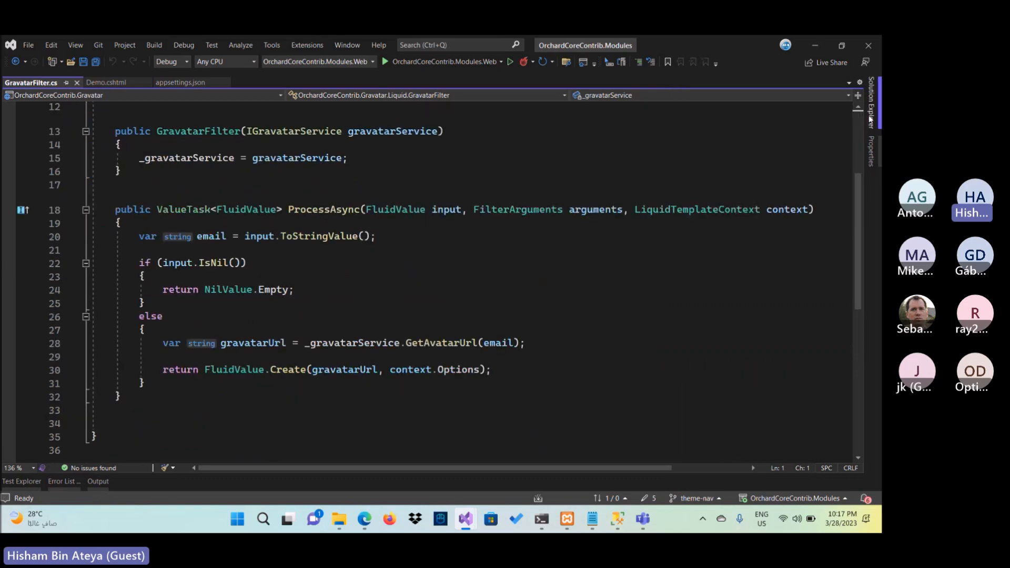
pyautogui.click(870, 106)
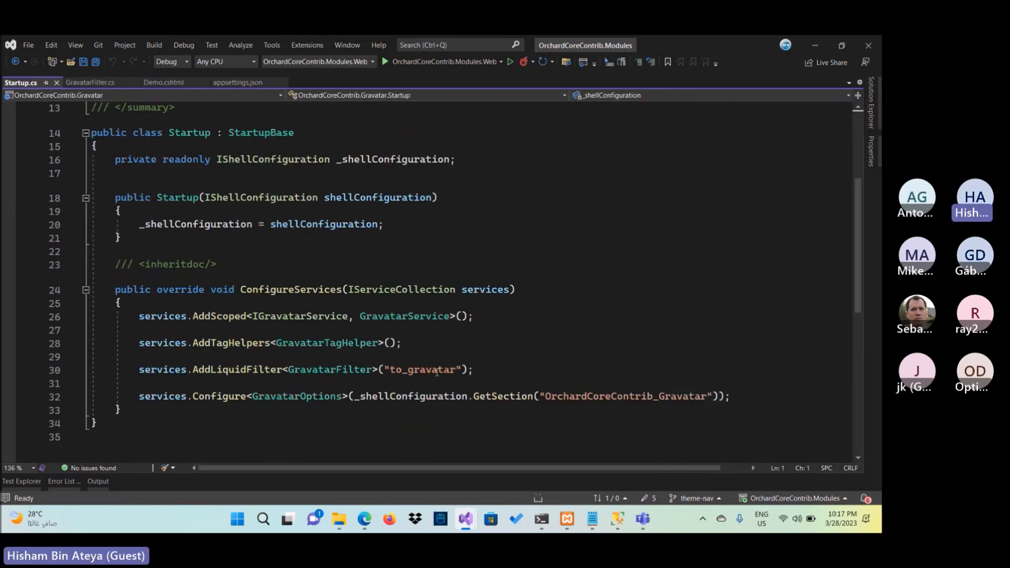
pyautogui.doubleClick(422, 370)
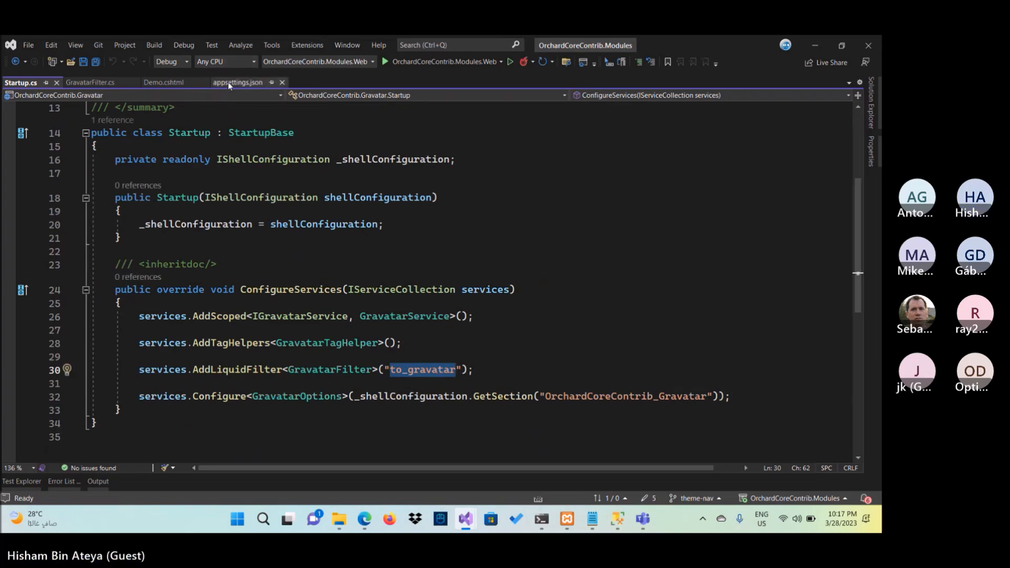
# Return to the Demo.cshtml template, save it and go back to the demo page in the browser
pyautogui.click(163, 82)
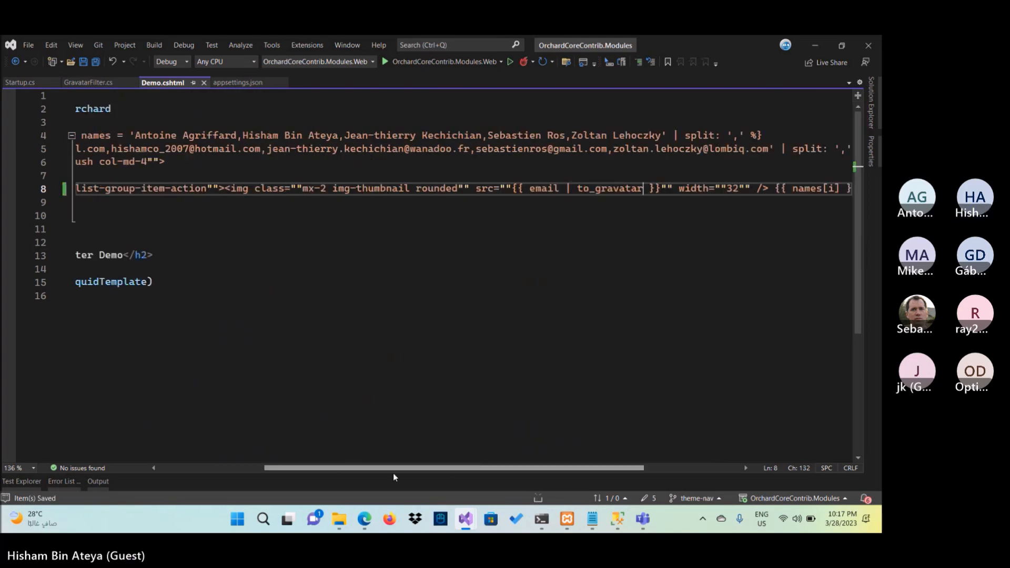
pyautogui.hscroll(-3)
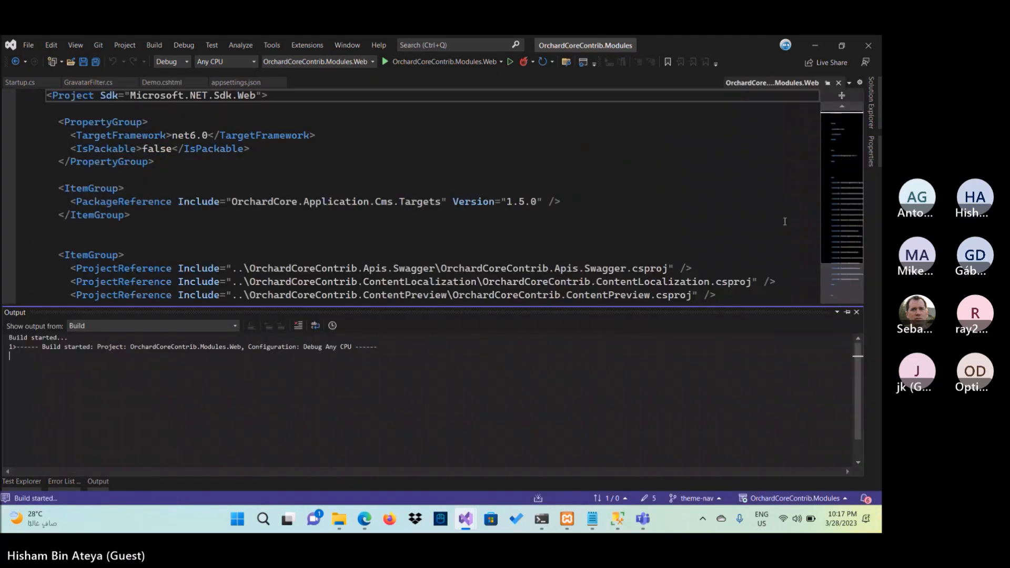
pyautogui.click(163, 82)
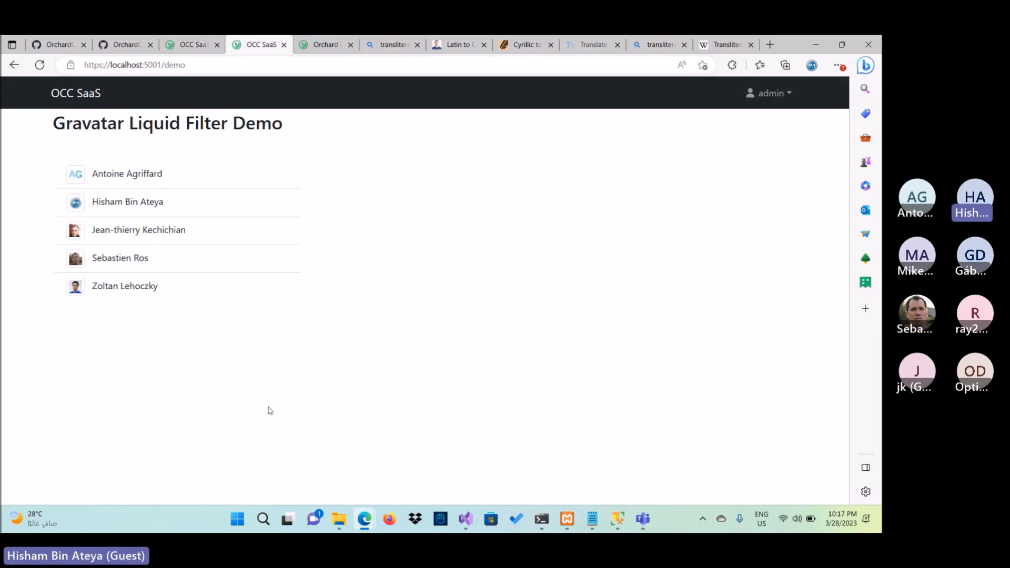
pyautogui.moveTo(180, 320)
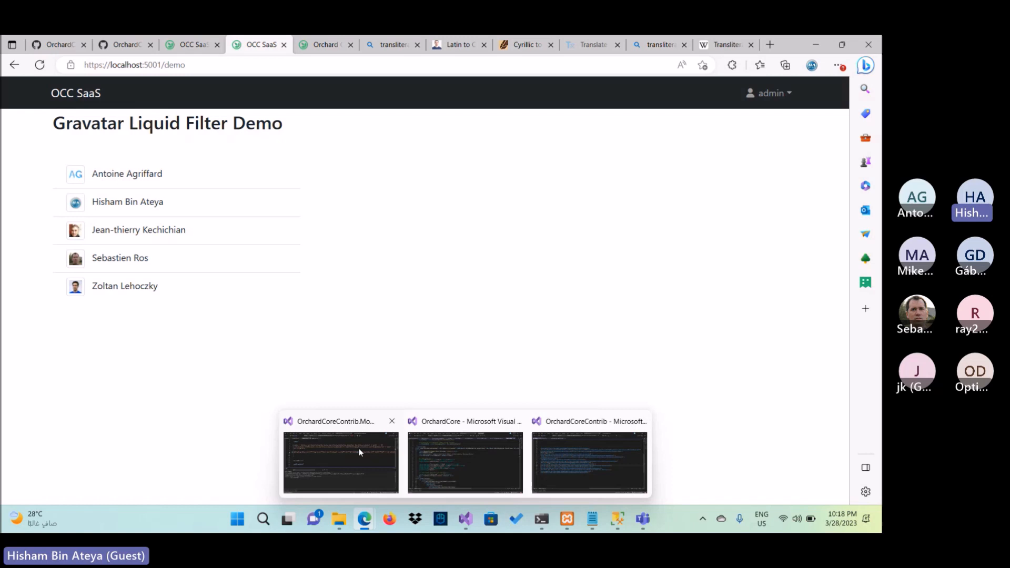
# Switch from the avatar-filled demo page back to the Modules solution
pyautogui.click(341, 462)
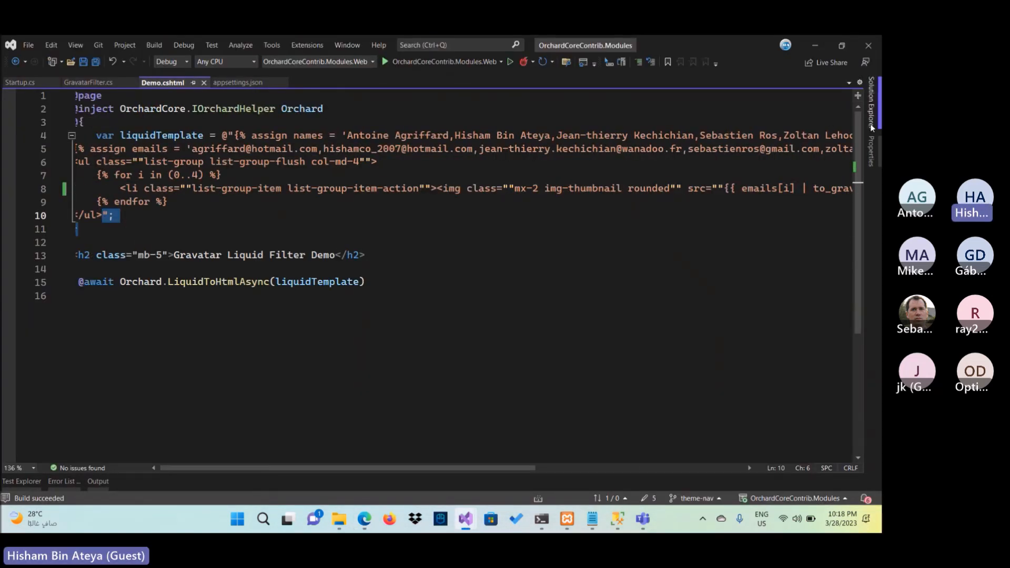
# Open GravatarFilter.cs from Solution Explorer to review its ProcessAsync logic
pyautogui.click(875, 121)
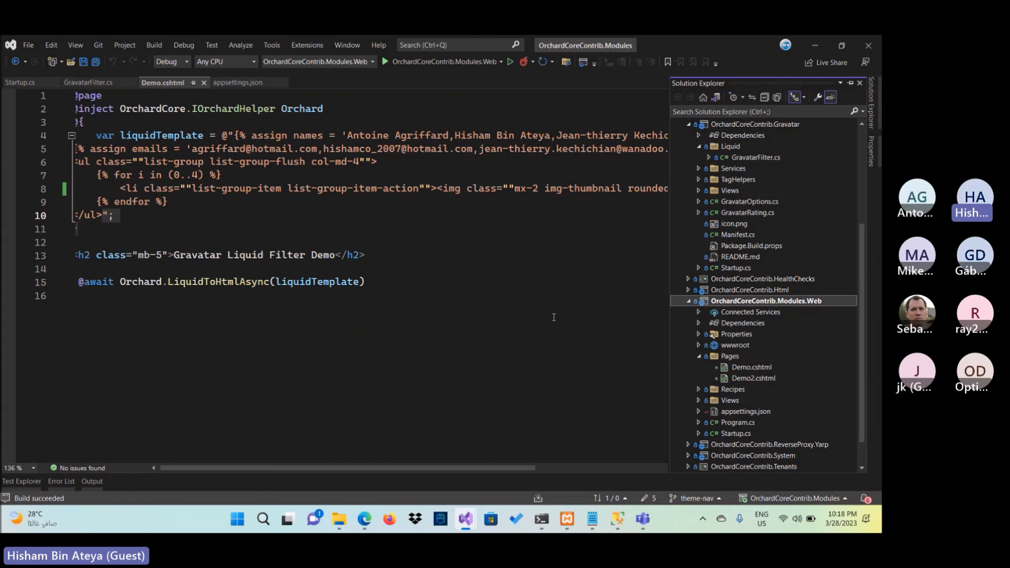
pyautogui.moveTo(676, 353)
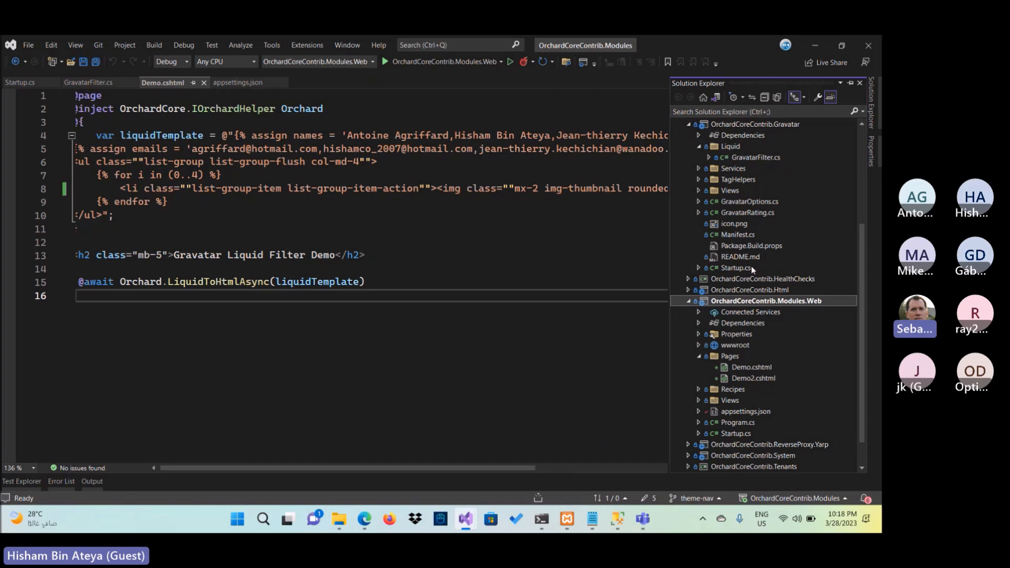
pyautogui.click(90, 82)
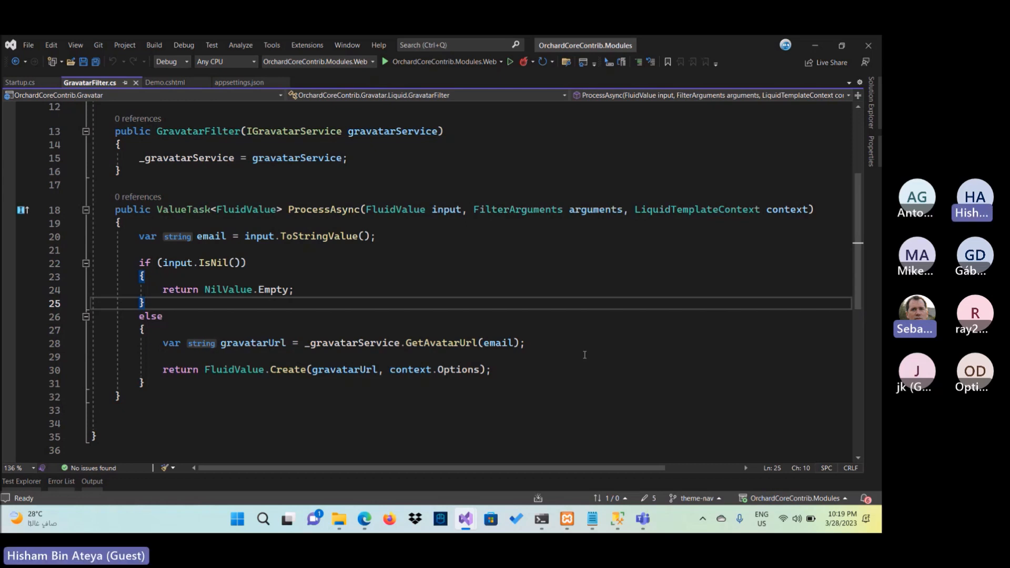
# Close the GravatarFilter file so the Gravatar module's Startup service registrations are shown
pyautogui.click(870, 107)
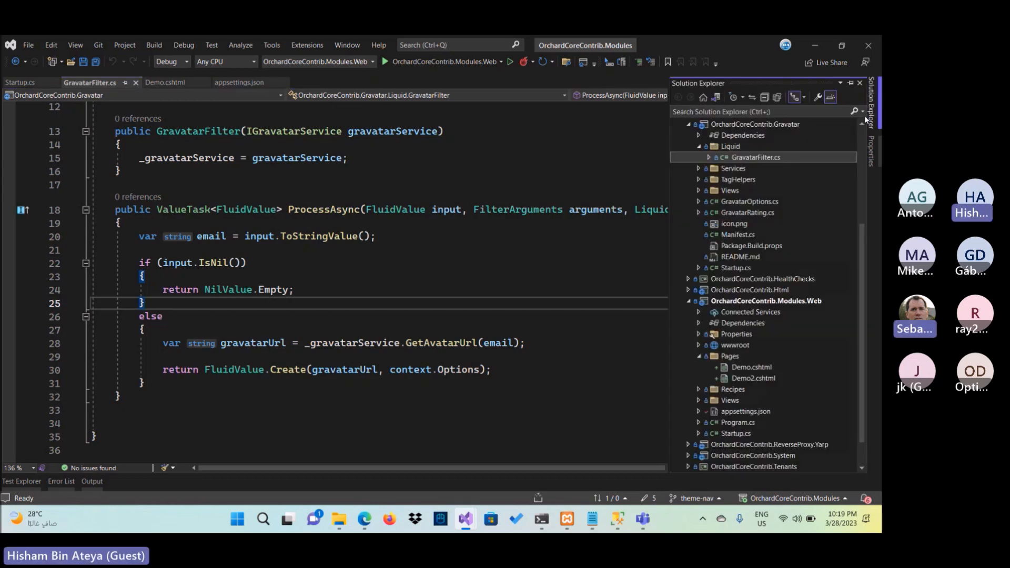
pyautogui.click(698, 179)
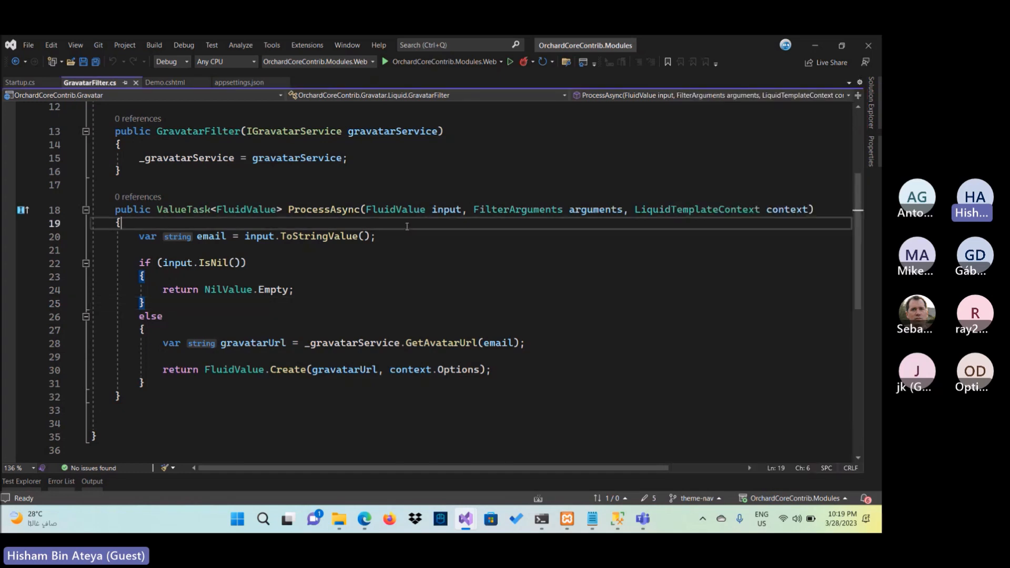
pyautogui.scroll(3)
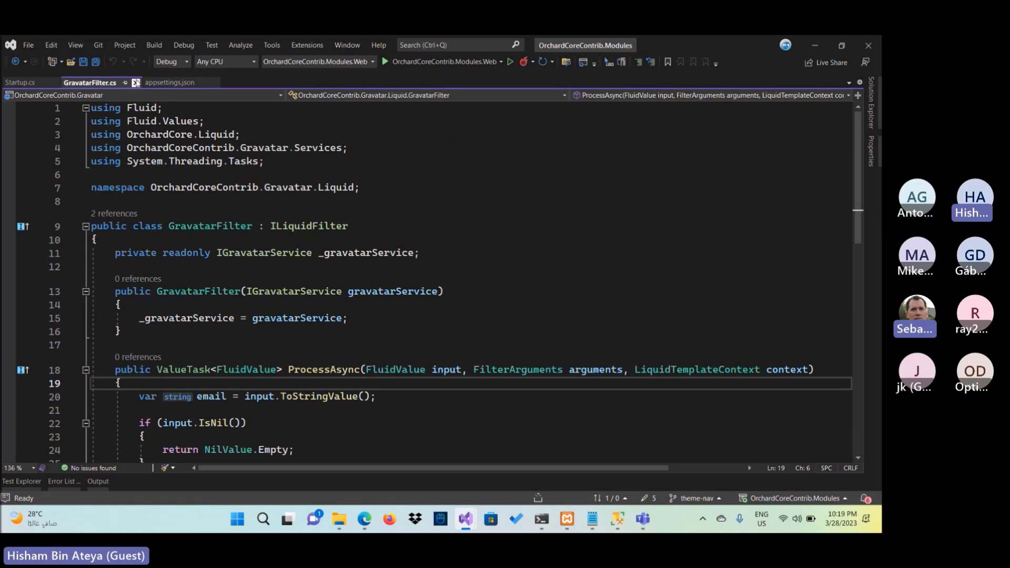
pyautogui.click(18, 82)
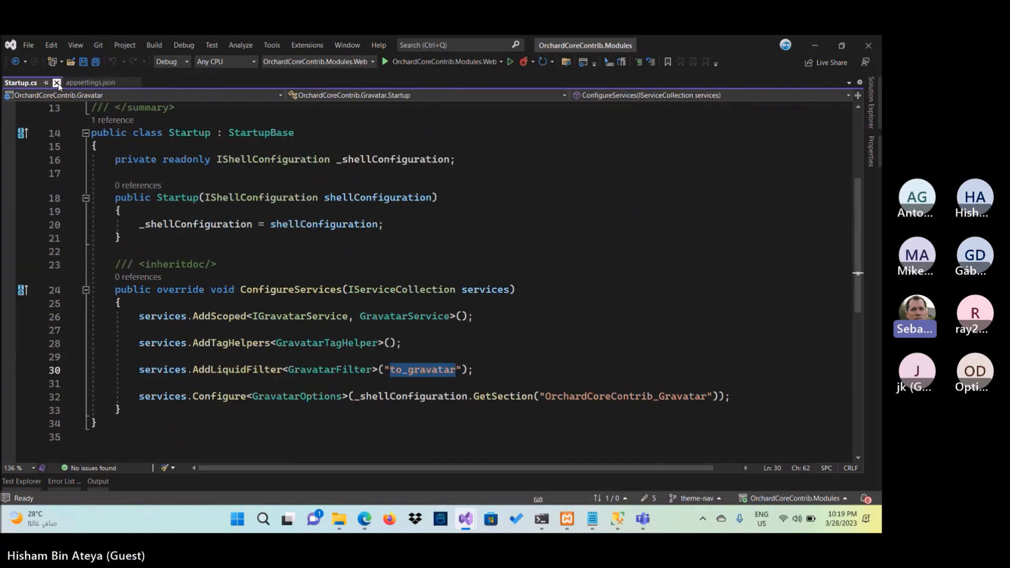
pyautogui.moveTo(50, 84)
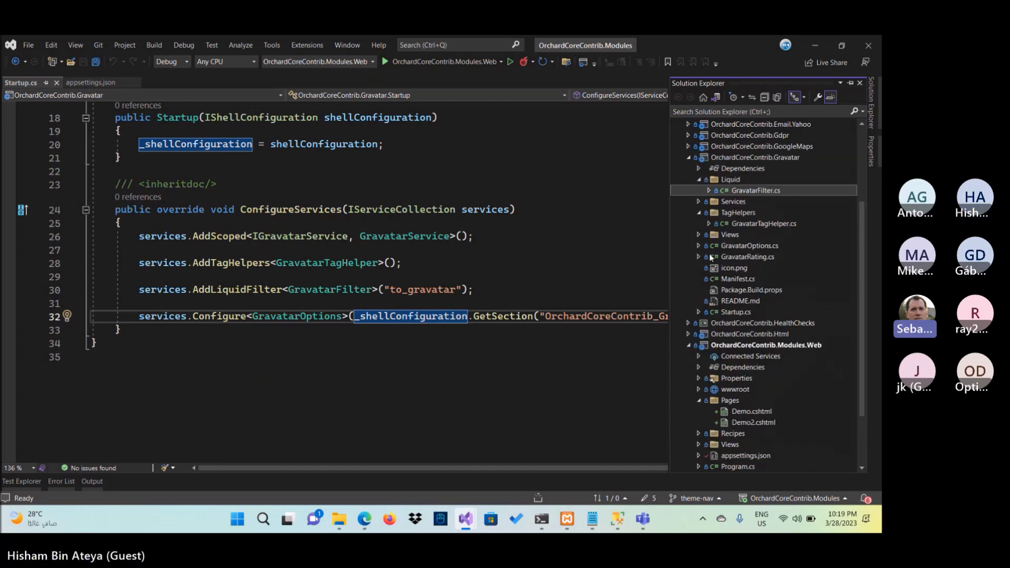
# Open UserMenu.cshtml from Gravatar > Views and review the gravatar tag bound to the user's email
pyautogui.click(698, 235)
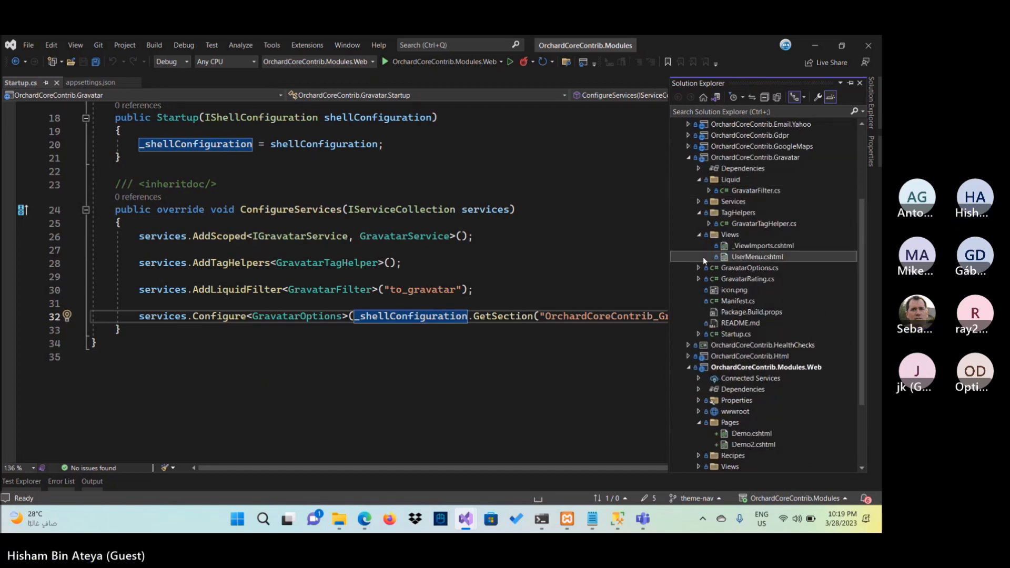
pyautogui.doubleClick(758, 256)
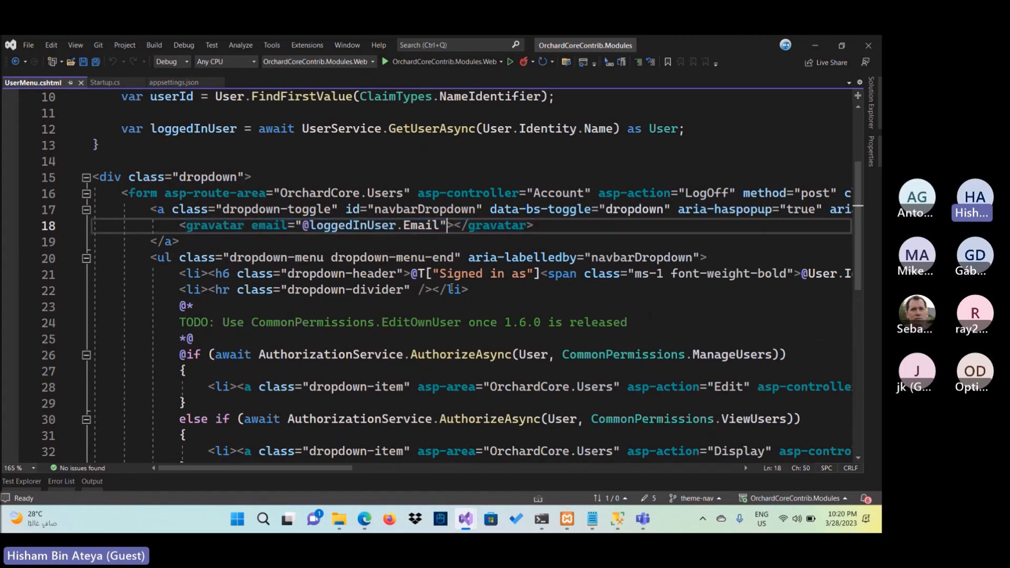
pyautogui.write('si')
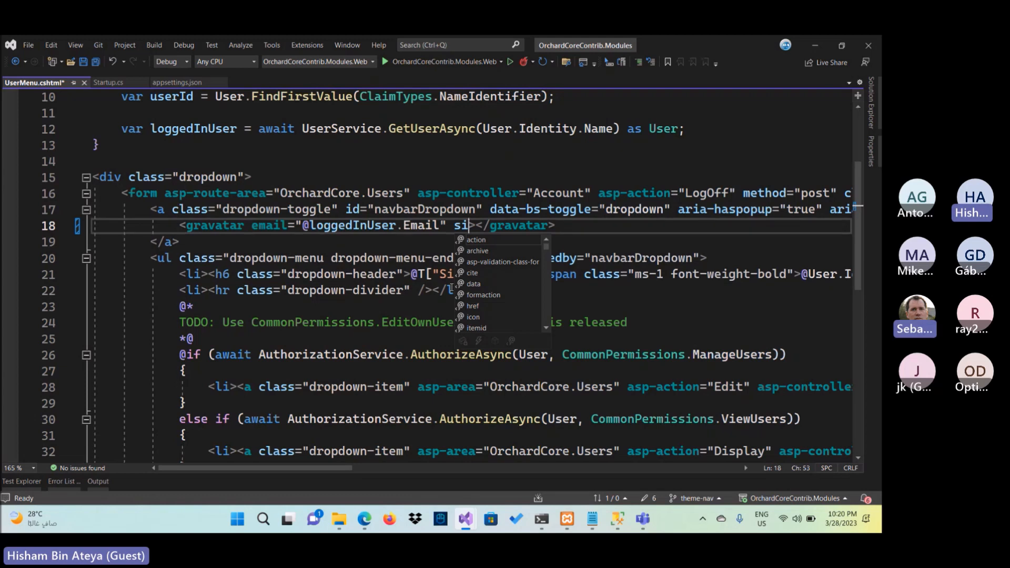
pyautogui.press('Backspace')
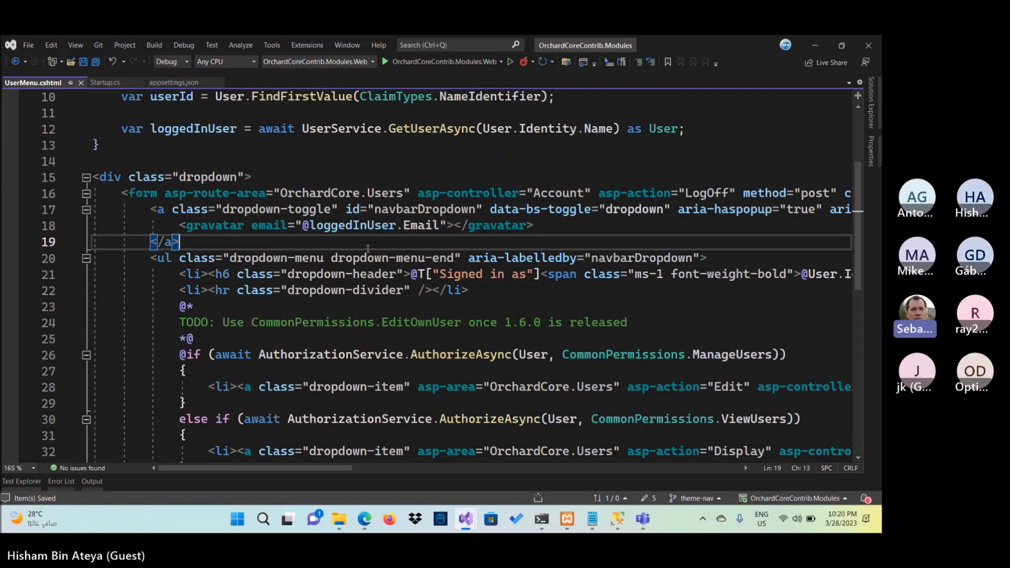
pyautogui.moveTo(422, 225)
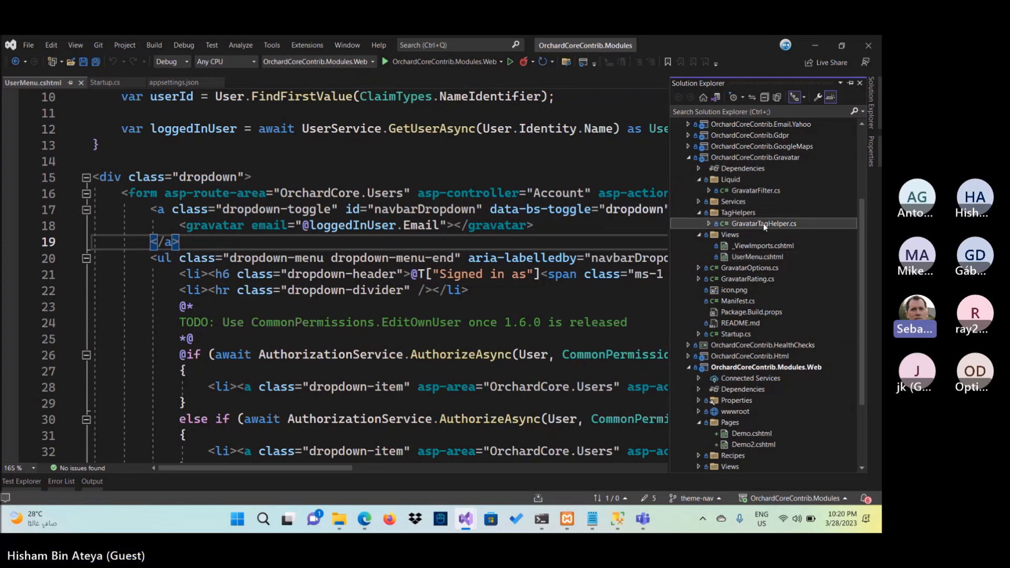
# Open TagHelpers/GravatarTagHelper.cs and review its Process method
pyautogui.doubleClick(755, 223)
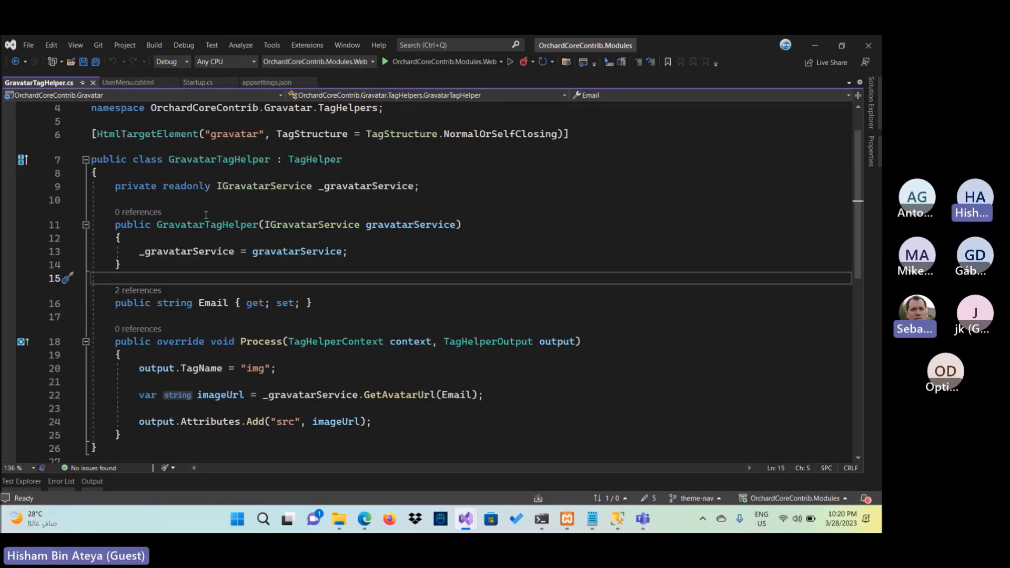
pyautogui.scroll(-3)
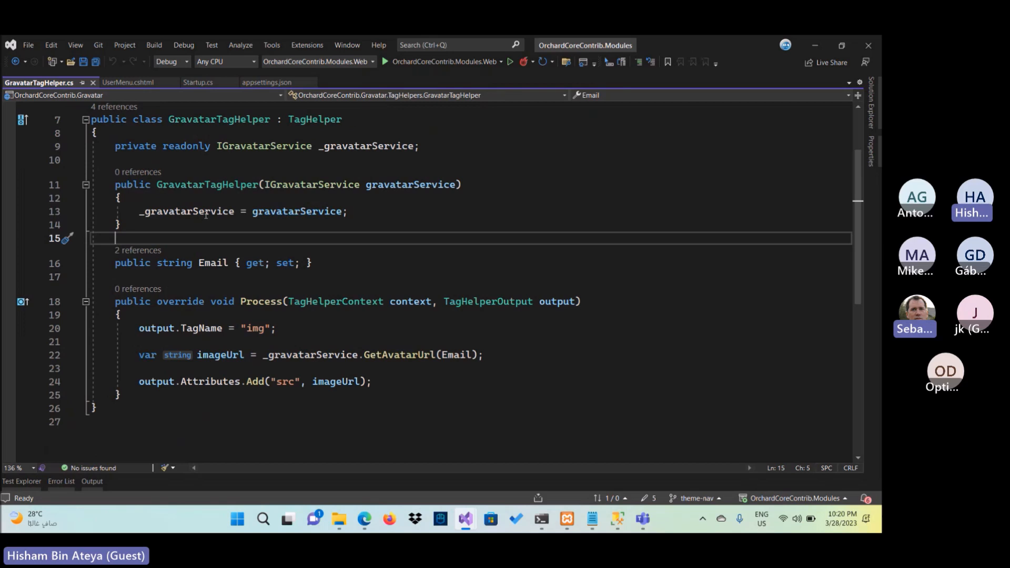